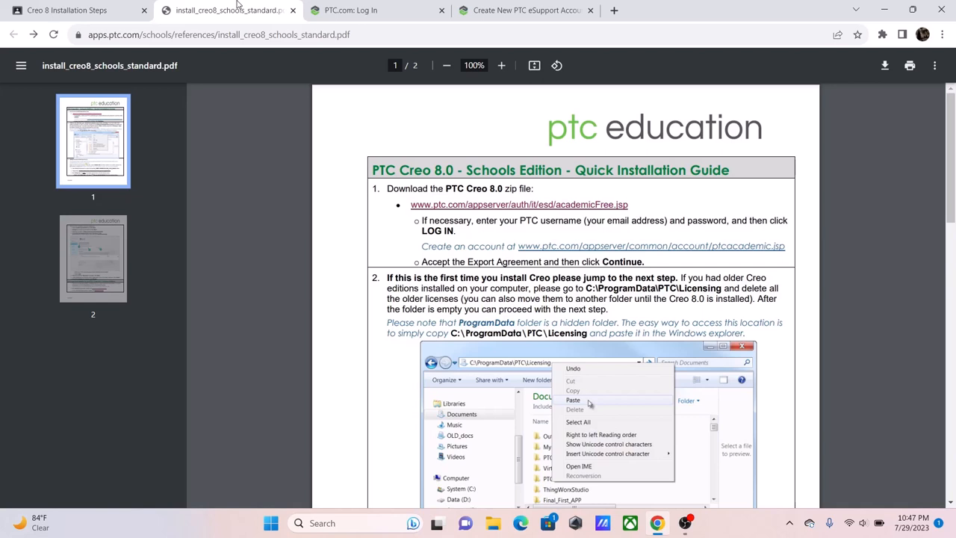
mouse_move(332, 180)
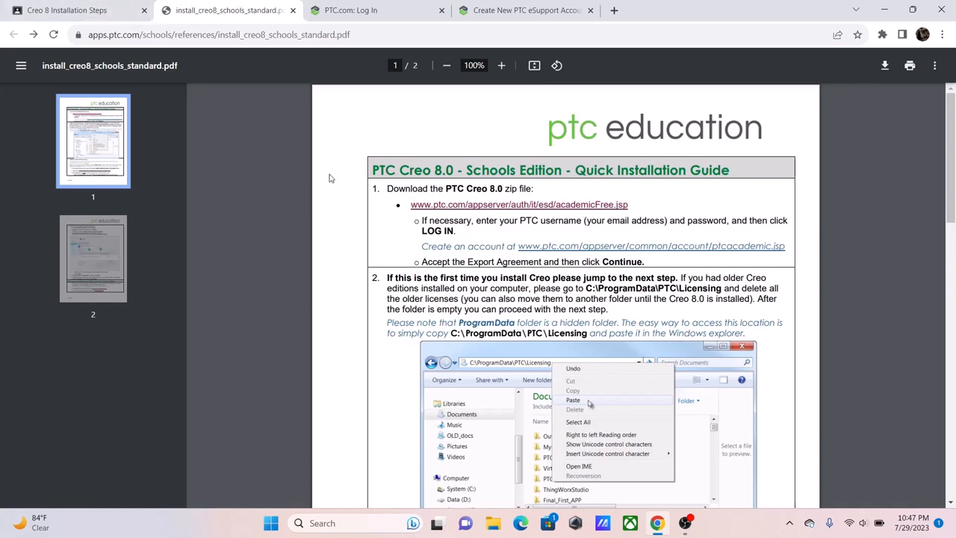
Check the login details in the Classroom post and return to the installation guide PDF.
left_click(75, 10)
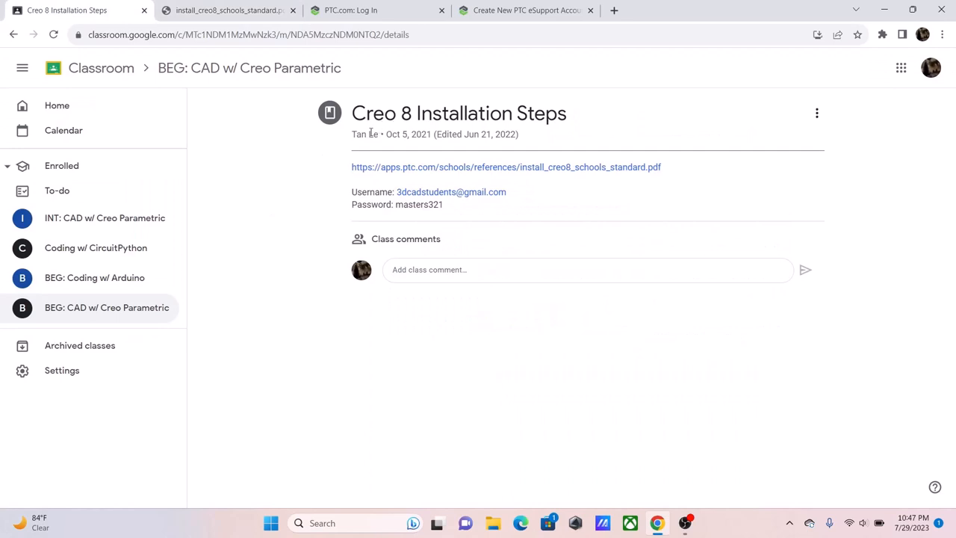
mouse_move(77, 323)
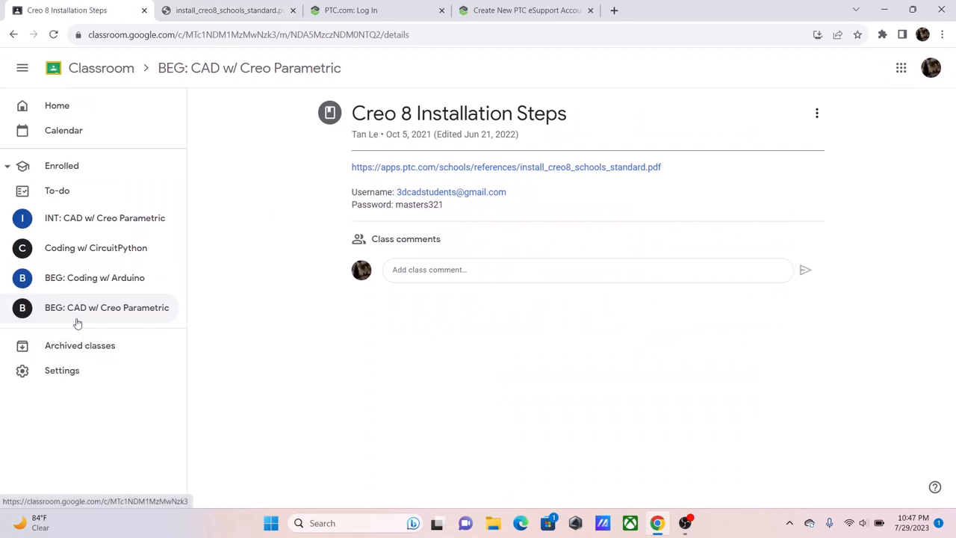
left_click(224, 9)
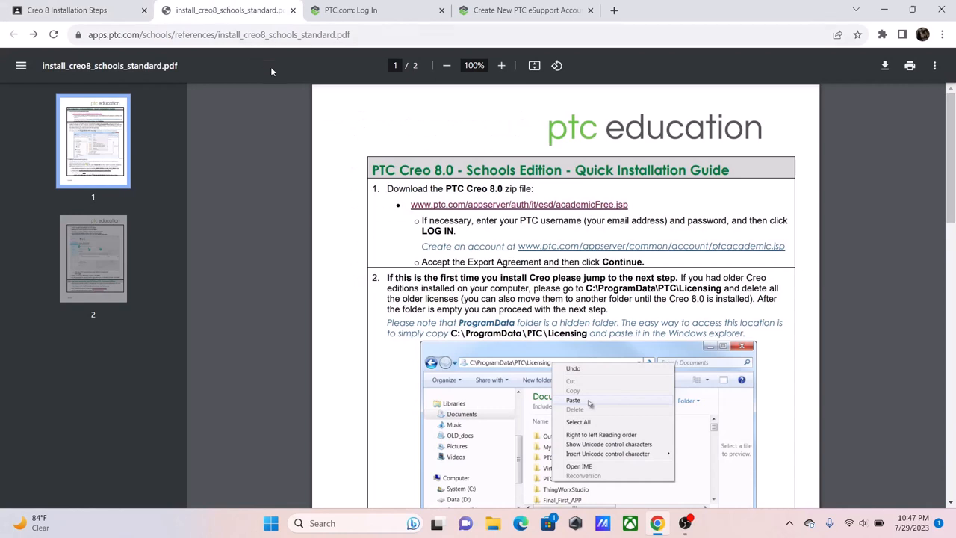
mouse_move(439, 208)
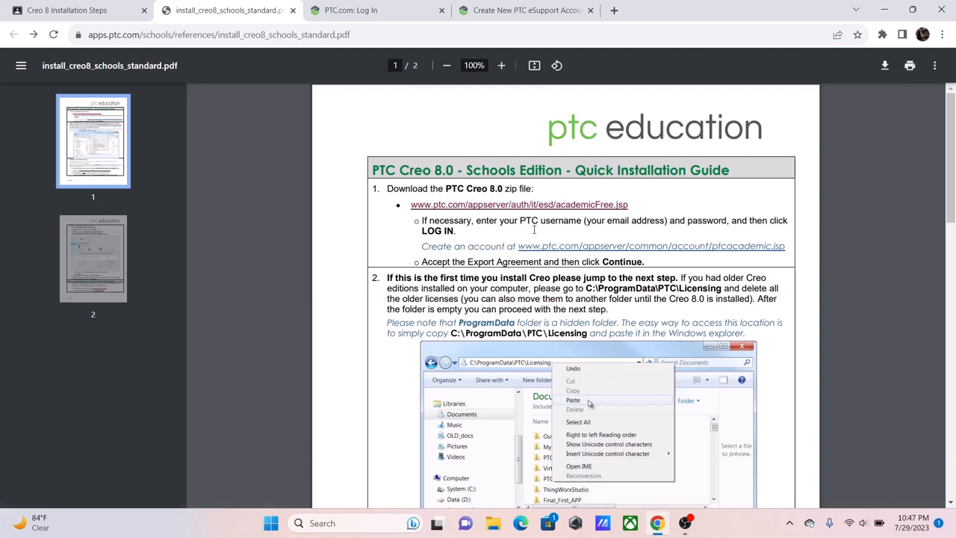
mouse_move(434, 62)
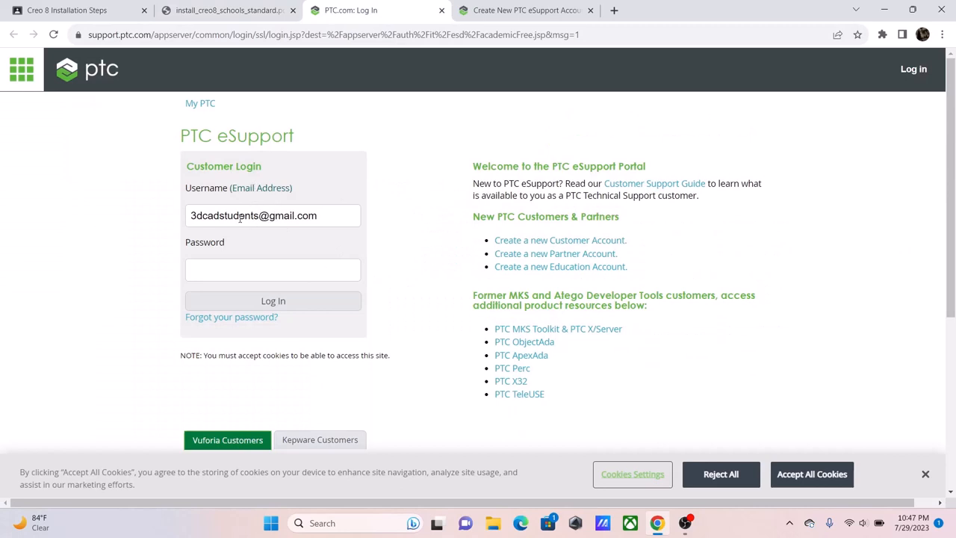
Follow the guide's account link, then copy the shared password from the Classroom post.
left_click(68, 9)
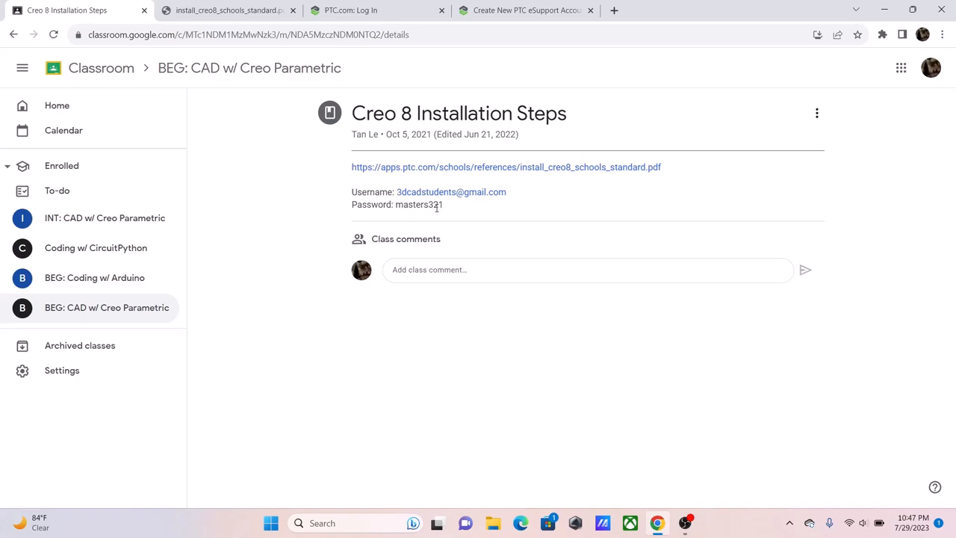
left_click(526, 9)
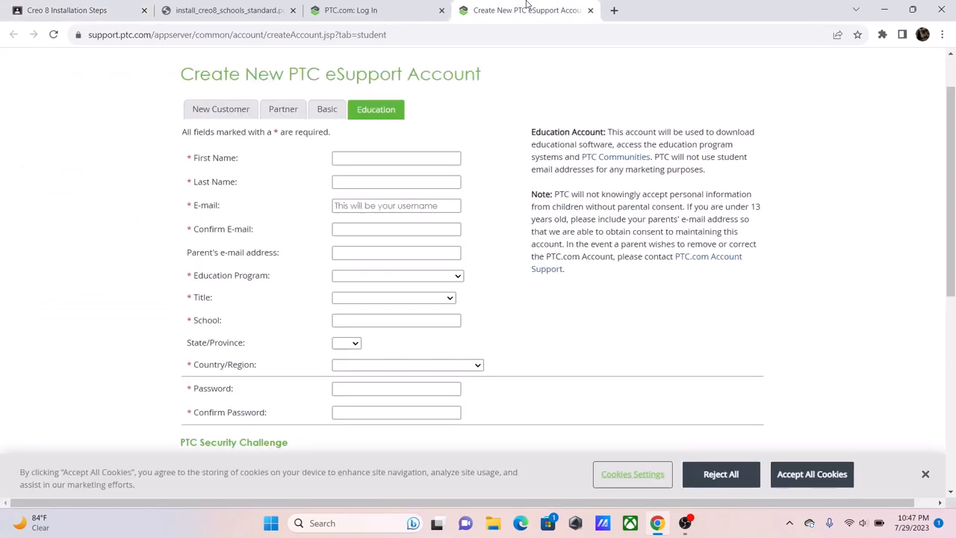
left_click(227, 9)
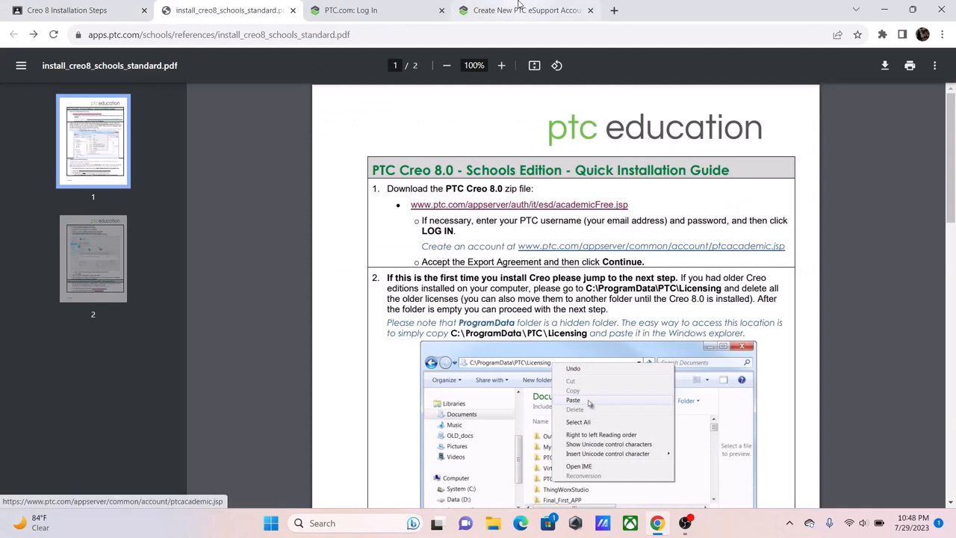
left_click(526, 9)
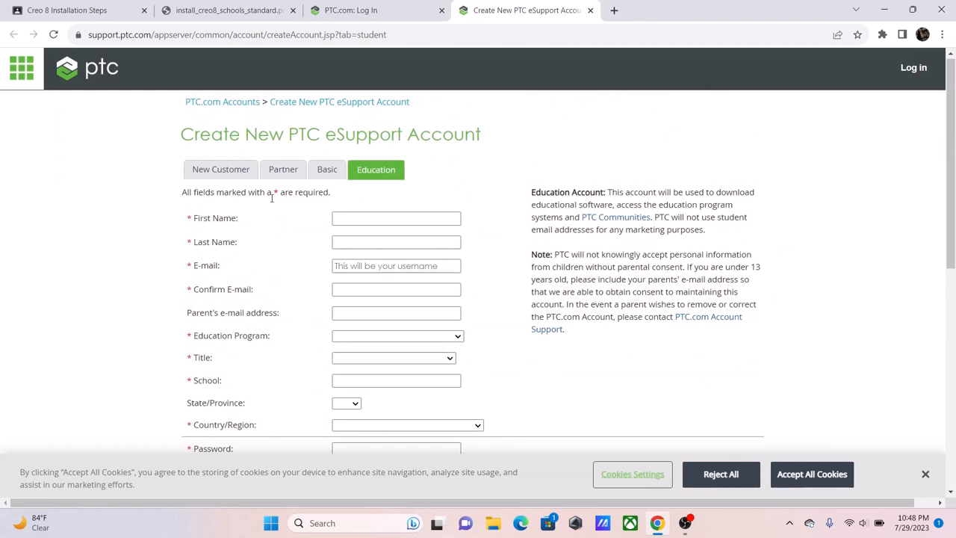
left_click(78, 9)
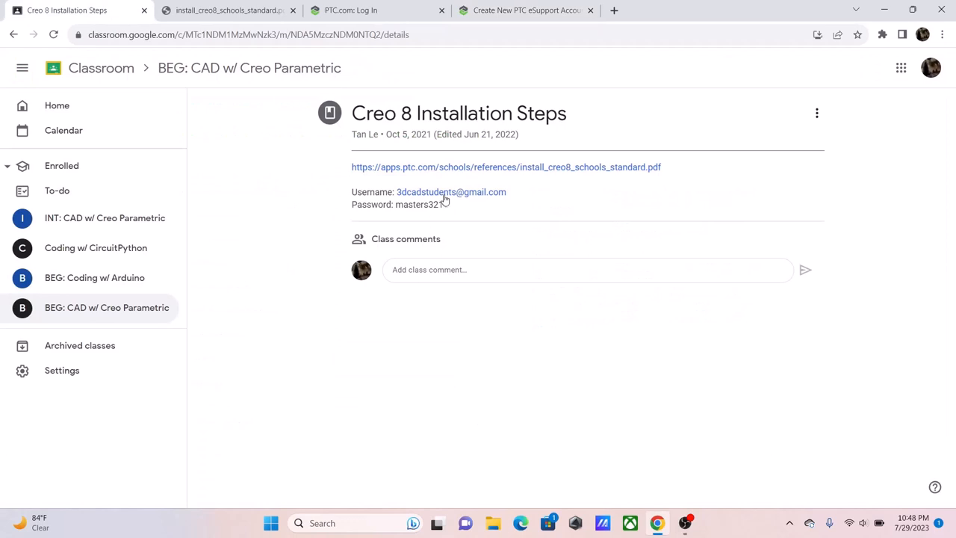
double_click(418, 203)
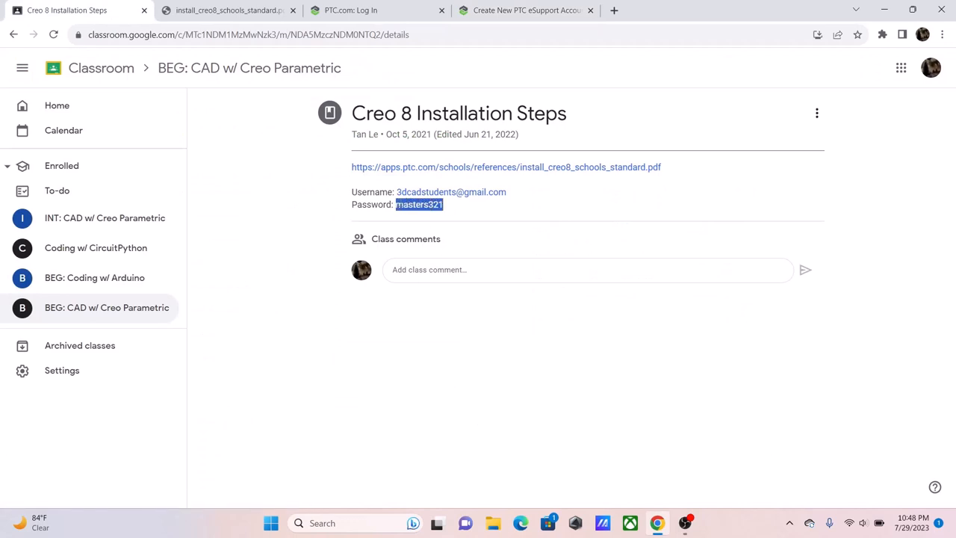
Log in to PTC eSupport with the shared class account to reach the Academic download page.
left_click(377, 9)
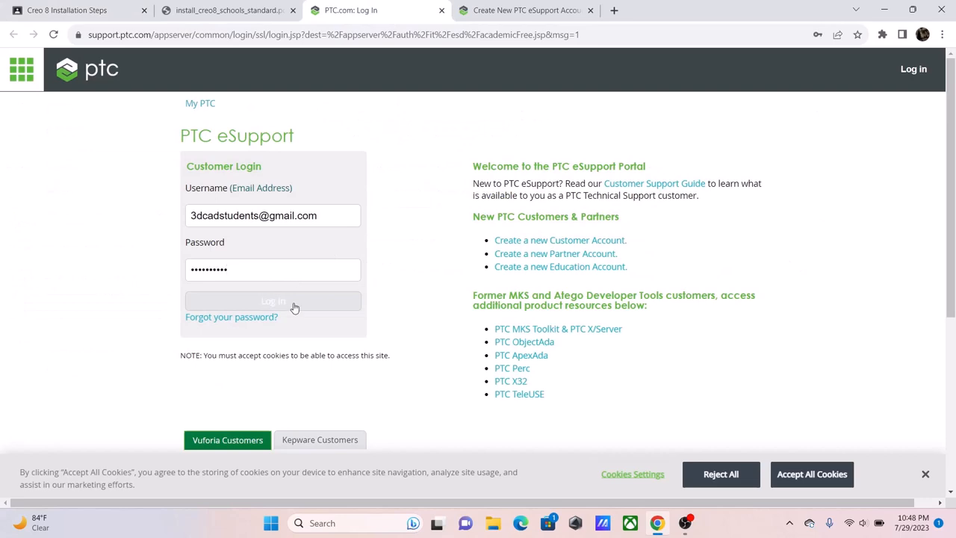
left_click(272, 300)
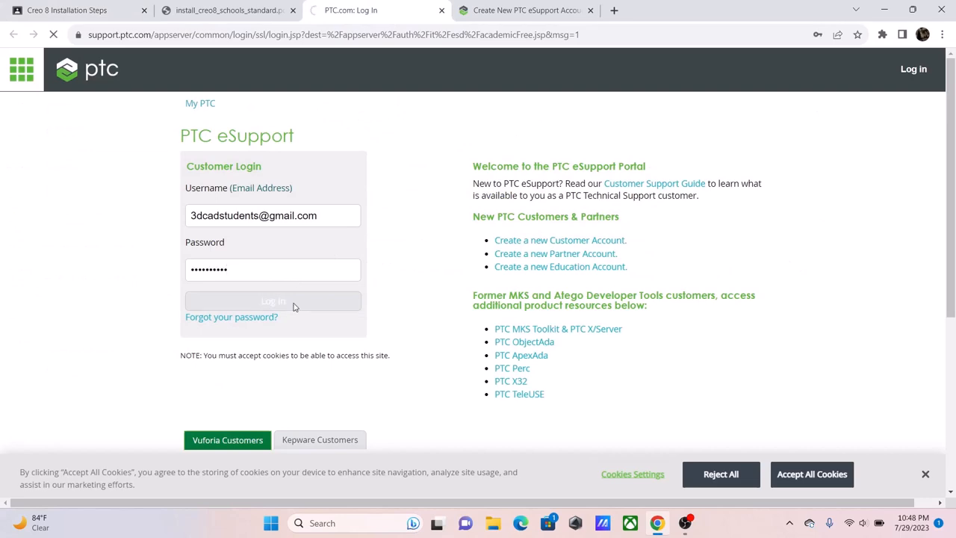
left_click(272, 300)
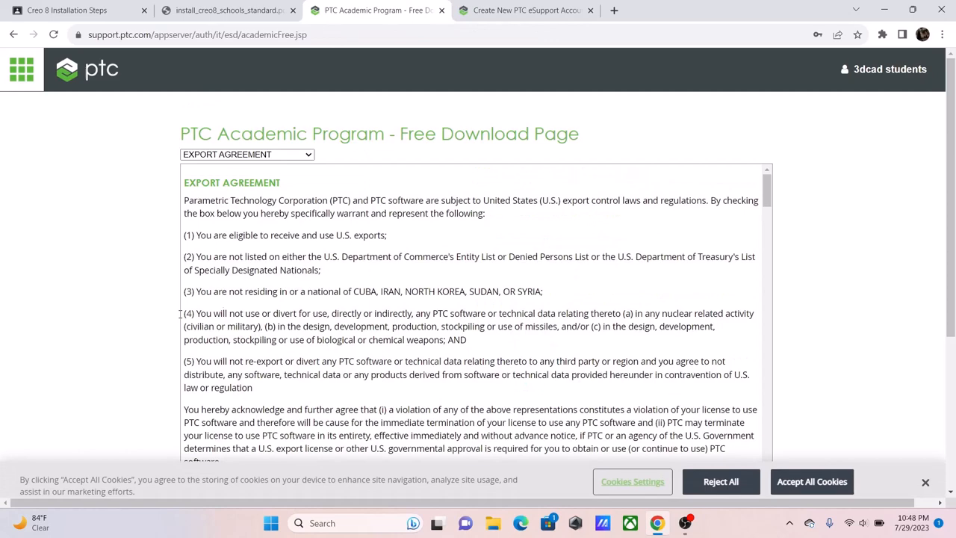
Accept the export agreement so the Creo download links for versions 10 to 6 are listed.
scroll("down", 3)
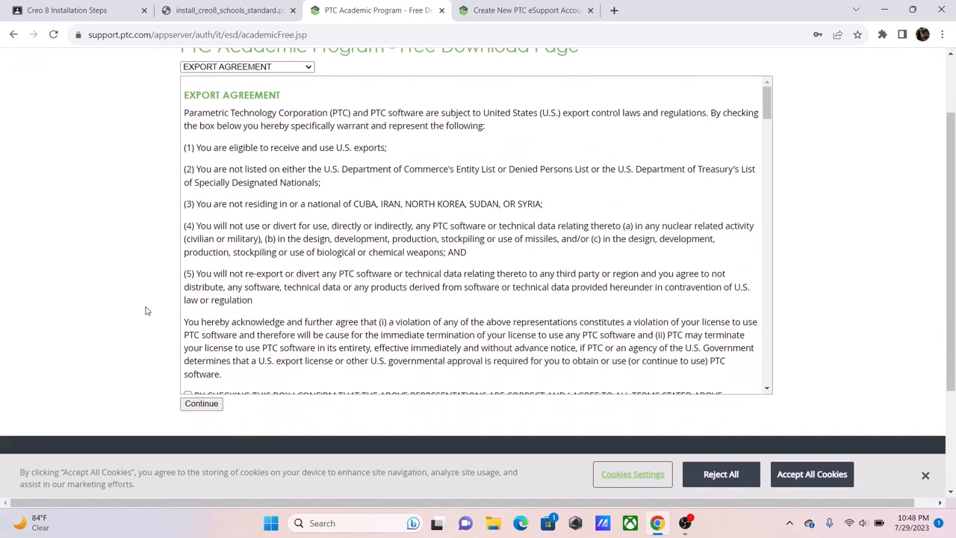
scroll("down", 3)
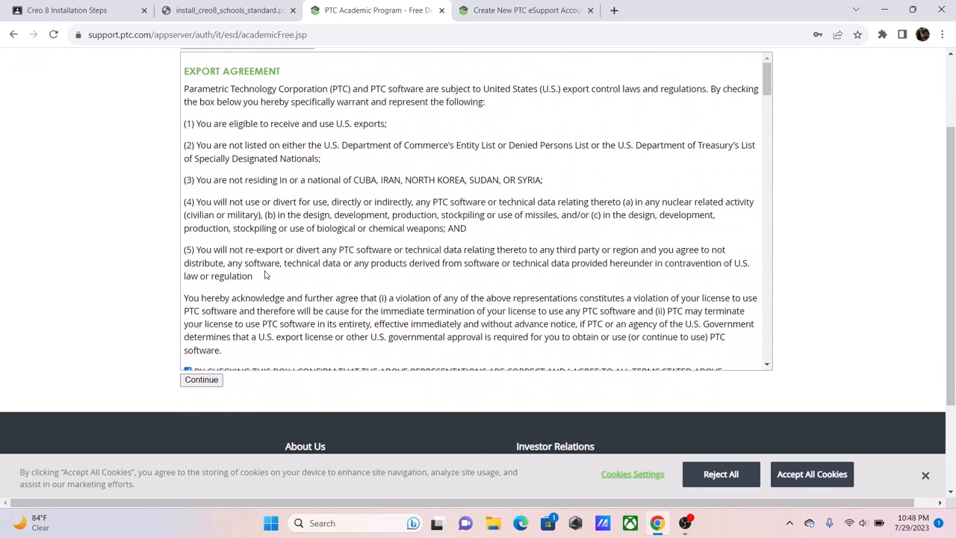
left_click(200, 380)
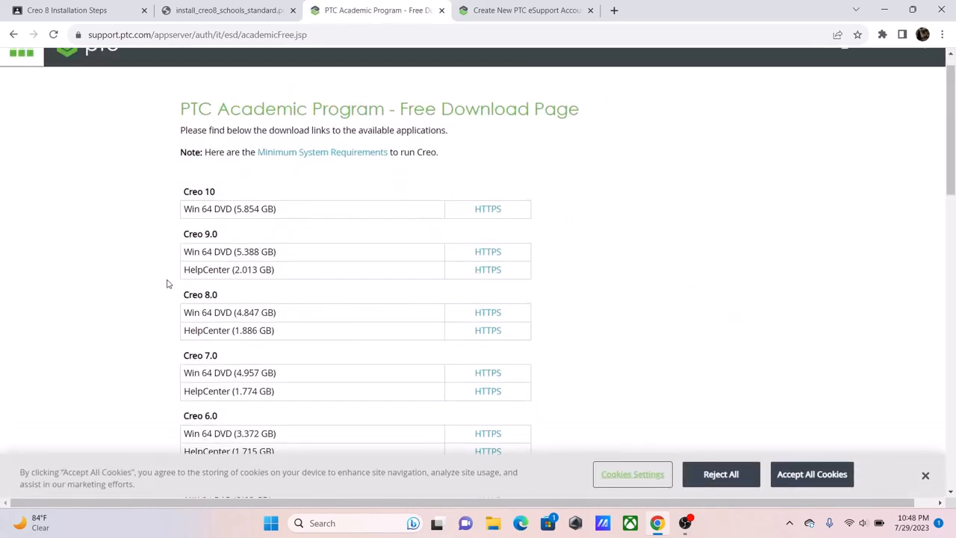
Start downloading the Creo 8.0 Win 64 DVD zip package via its HTTPS link.
scroll("down", 3)
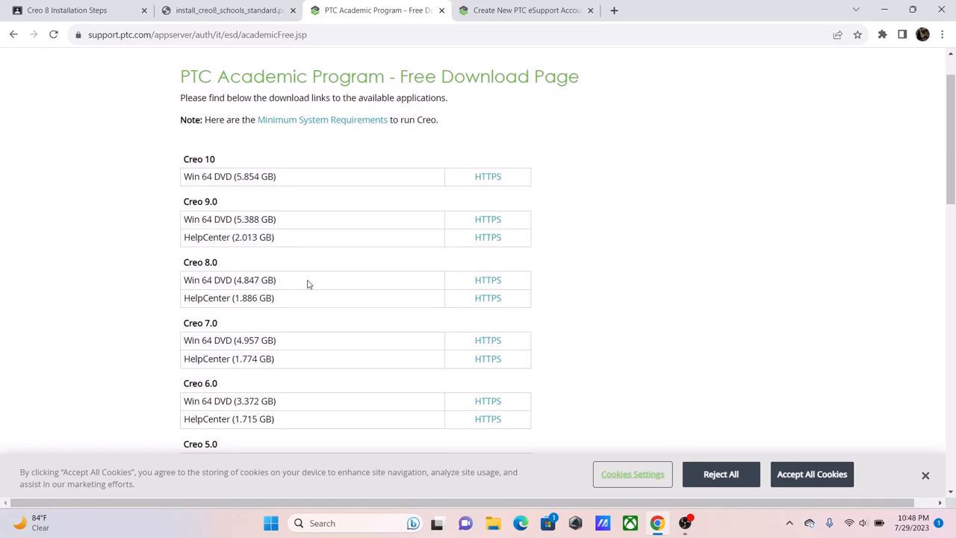
mouse_move(487, 281)
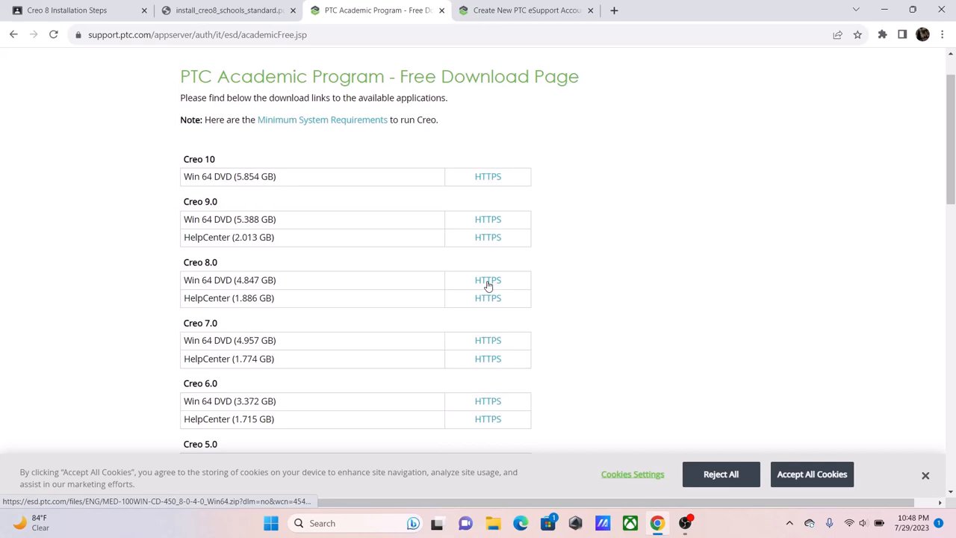
left_click(487, 280)
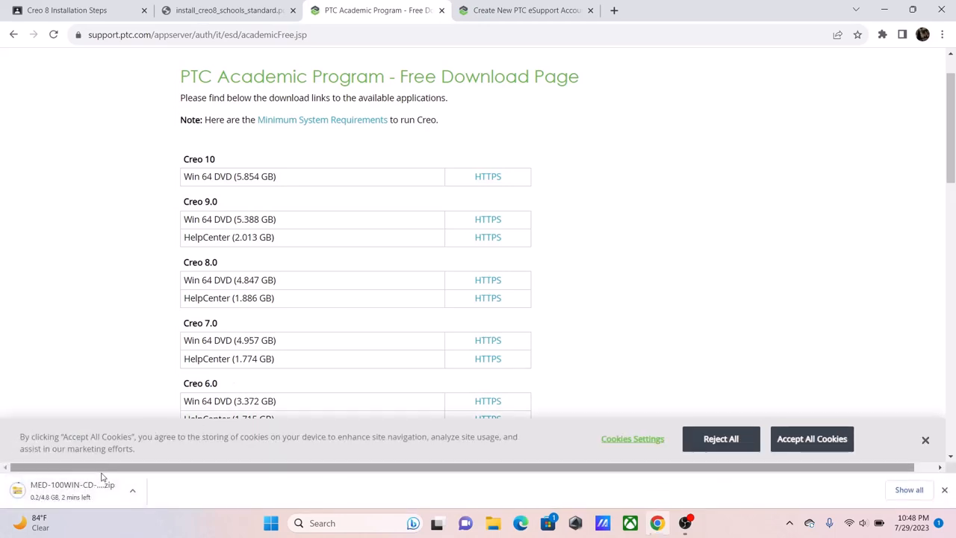
mouse_move(116, 376)
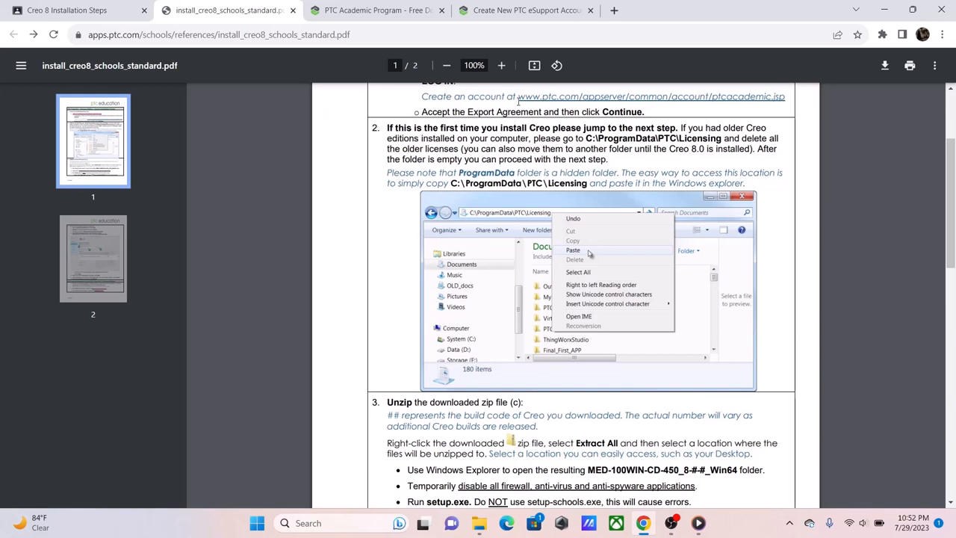
mouse_move(585, 137)
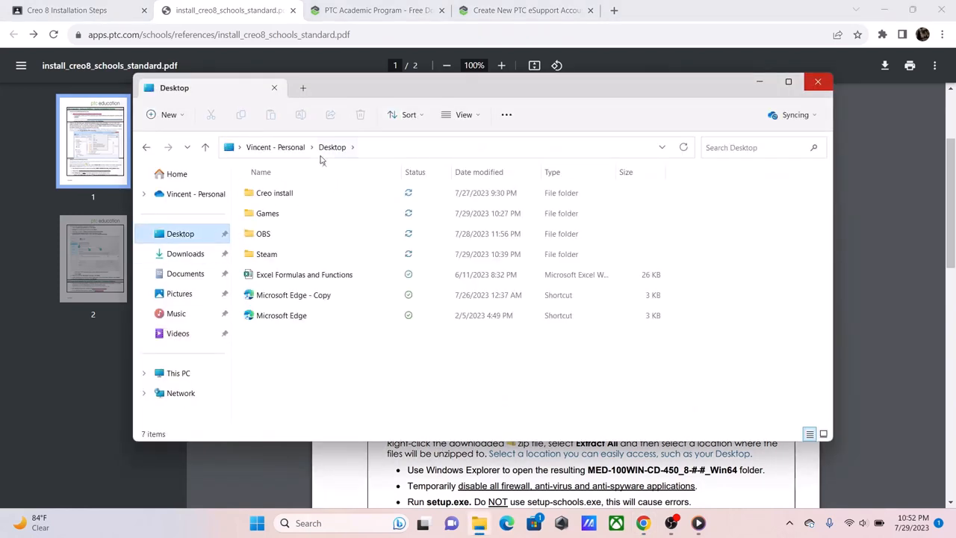
Go to C:\ProgramData\PTC\Licensing and delete the old license .dat file.
type("C:\\ProgramData\\PTC\\Licensing")
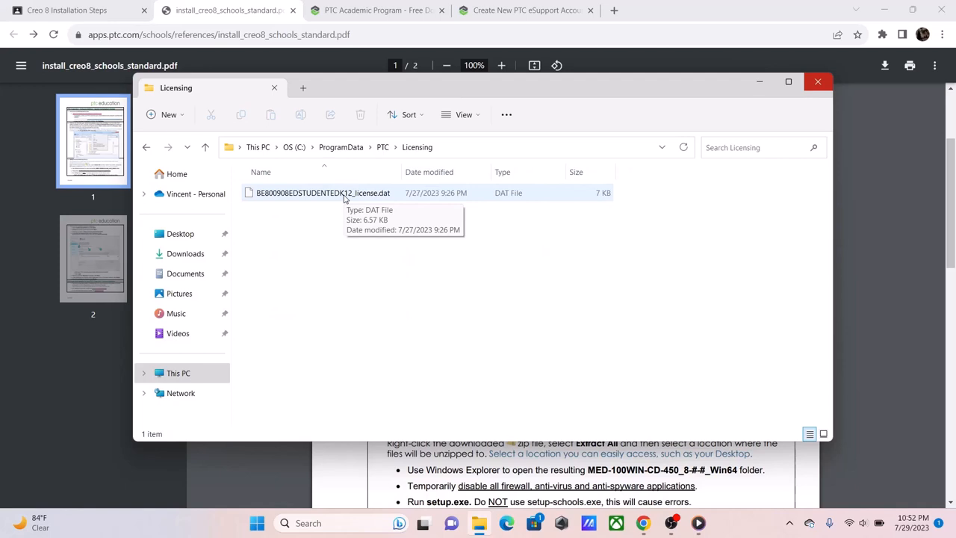
right_click(323, 192)
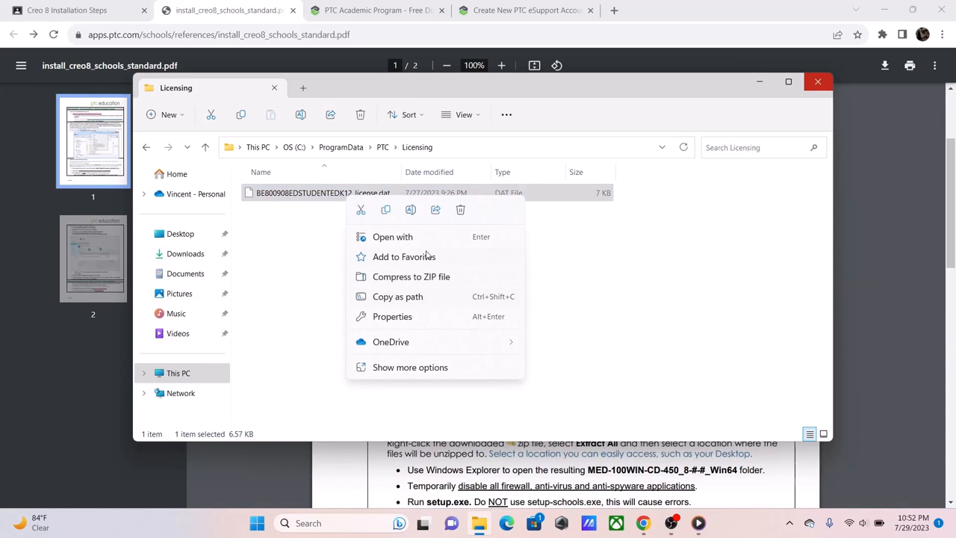
mouse_move(460, 209)
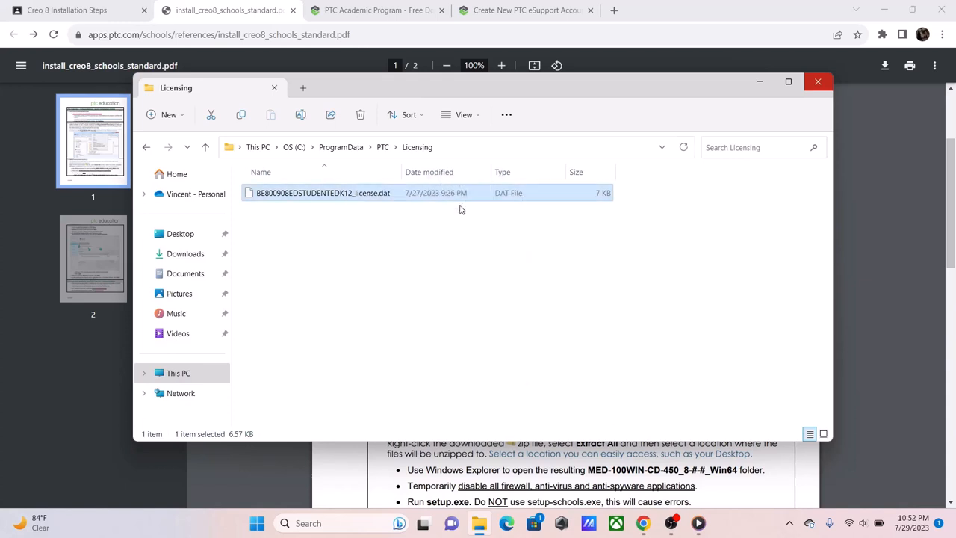
left_click(360, 113)
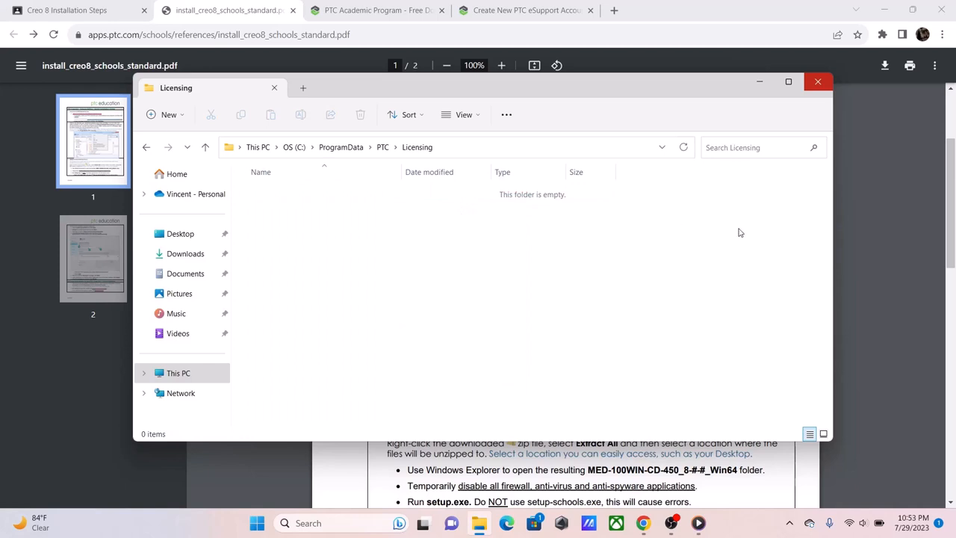
mouse_move(734, 239)
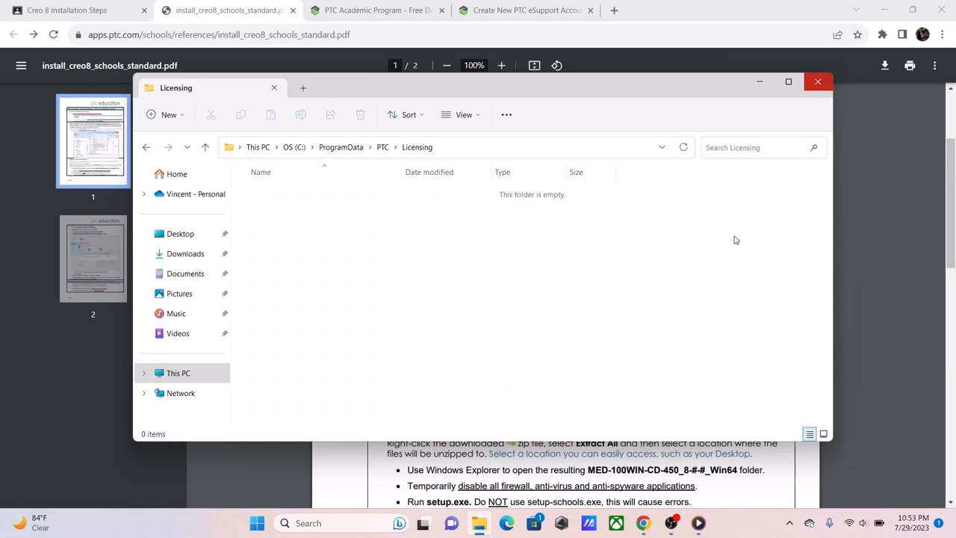
mouse_move(735, 237)
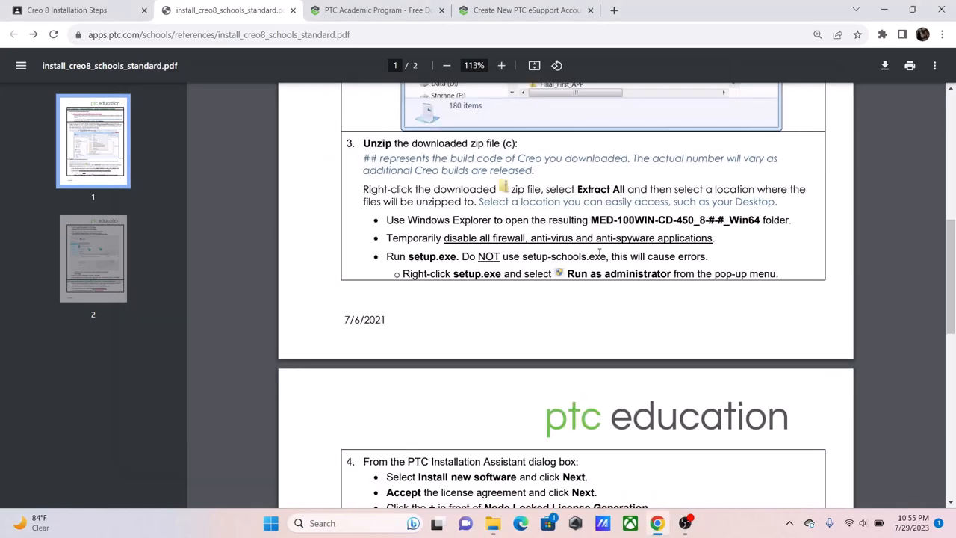
mouse_move(550, 426)
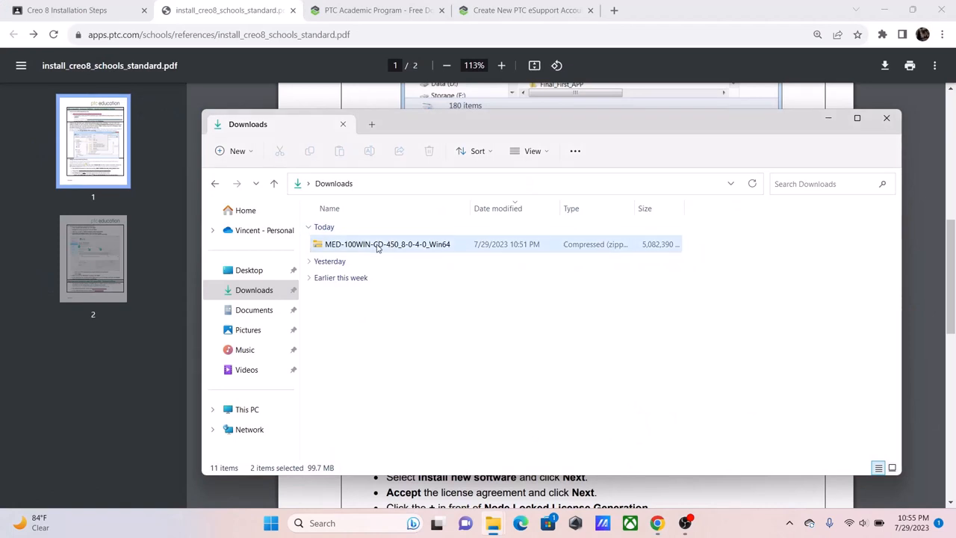
Bring up the actions menu for the MED-100WIN-CD-450 Creo 8 zip in Downloads.
right_click(388, 245)
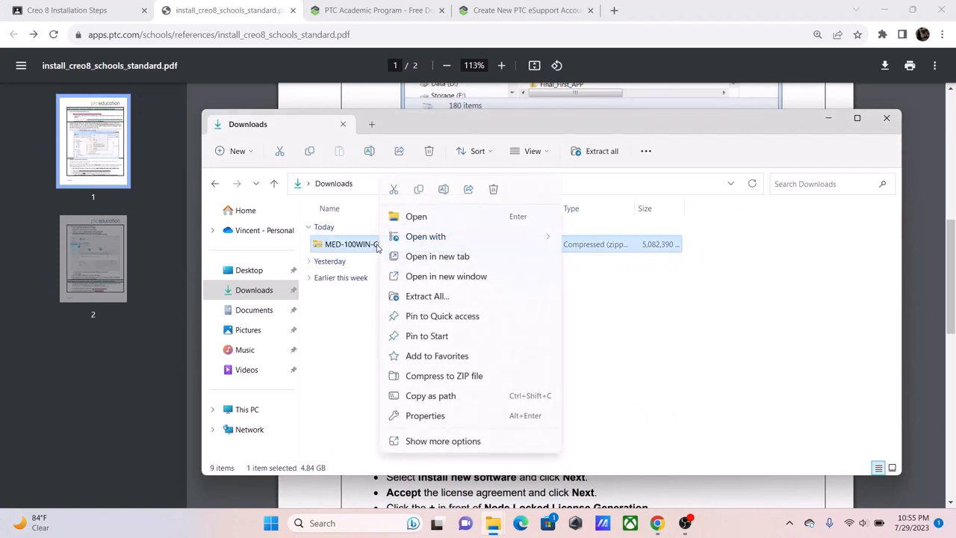
mouse_move(427, 296)
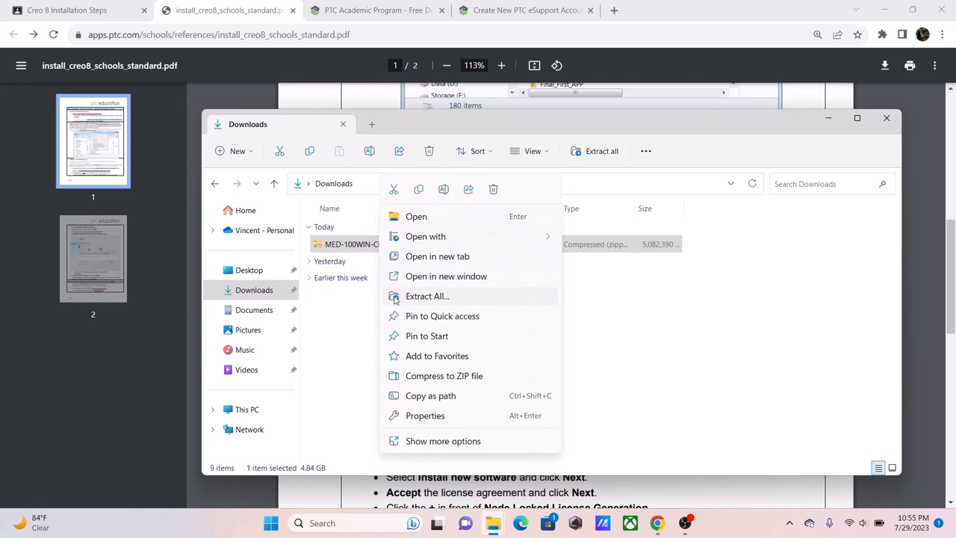
mouse_move(361, 313)
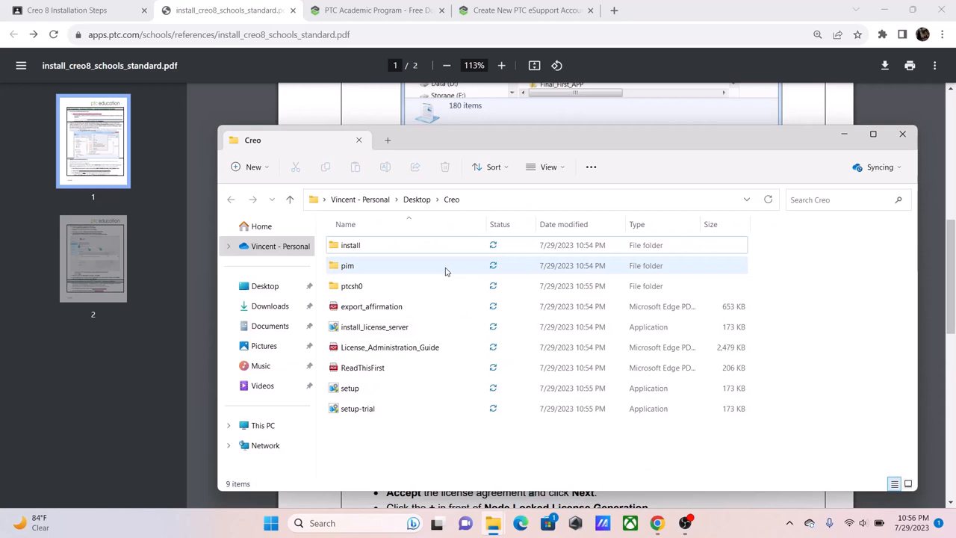
mouse_move(368, 390)
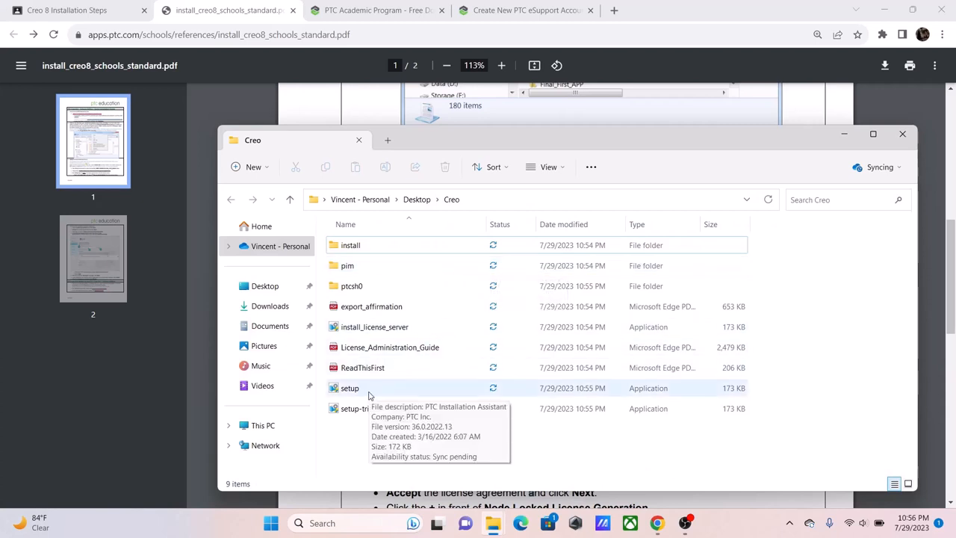
Launch setup from the extracted Creo folder to start the Creo 8.0 Installation Assistant.
left_click(350, 389)
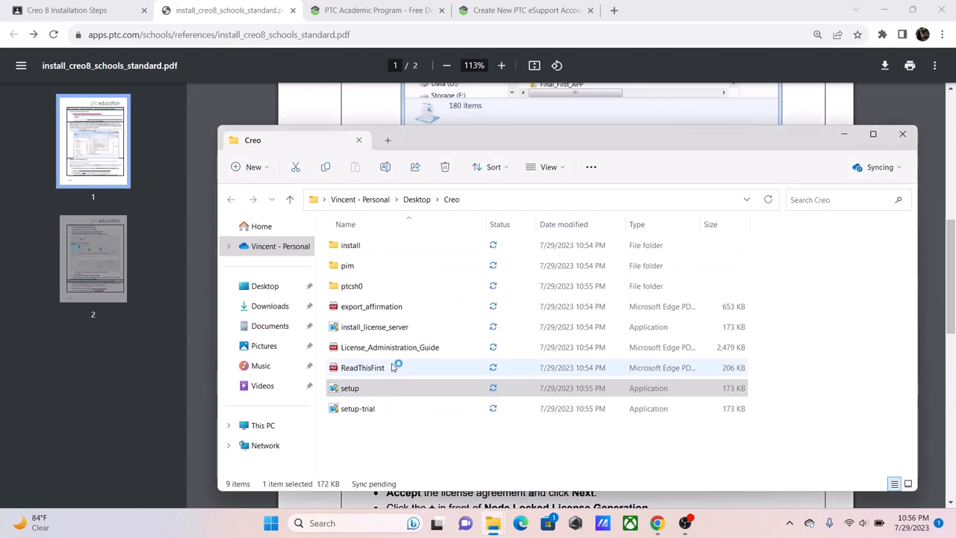
double_click(350, 389)
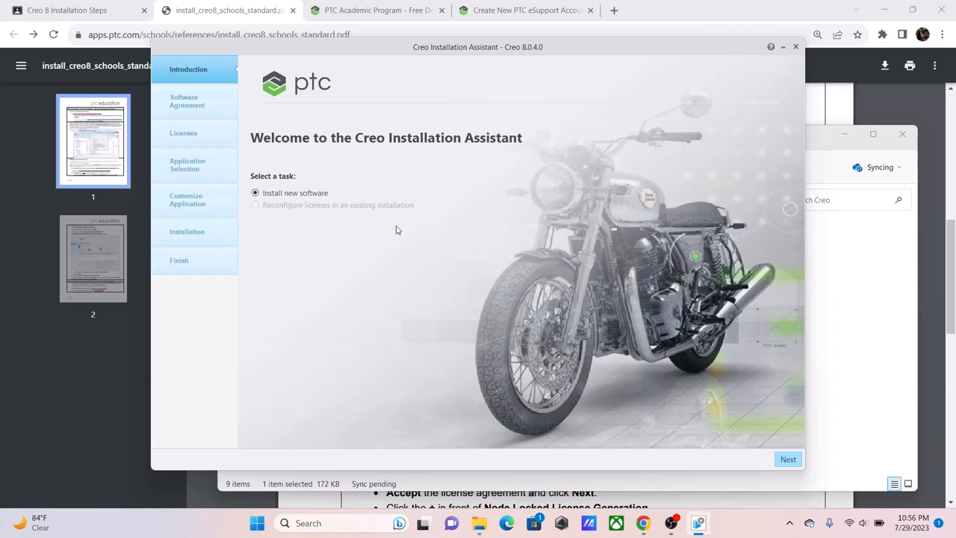
mouse_move(505, 189)
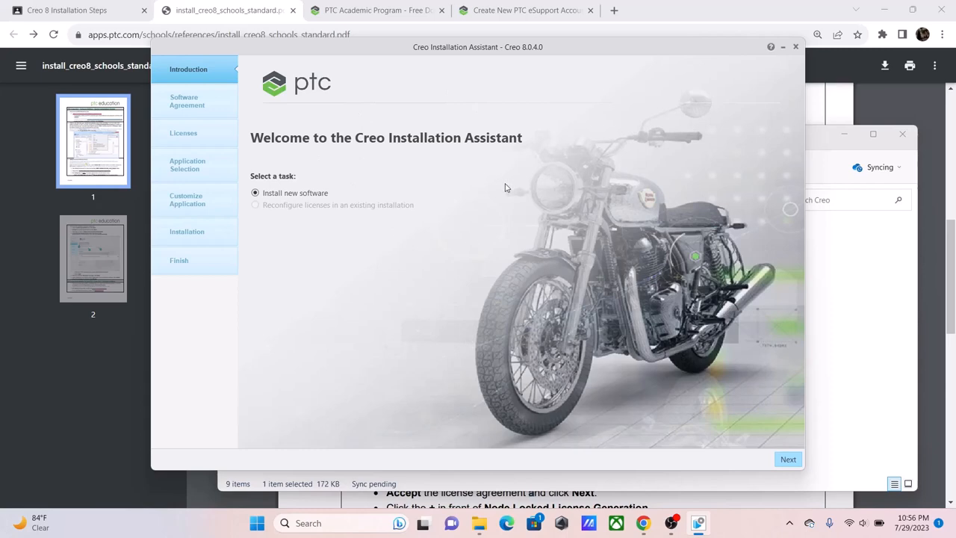
mouse_move(660, 284)
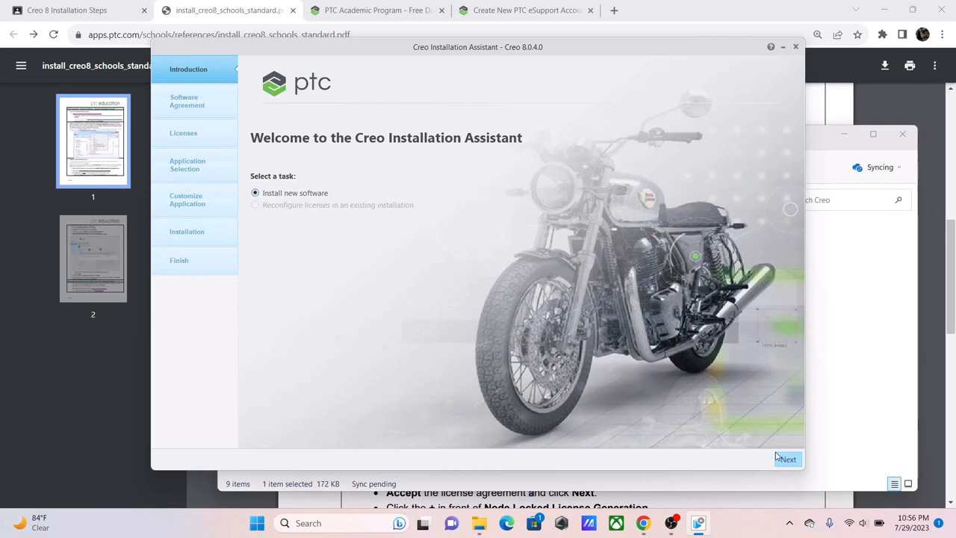
Proceed past the welcome page with Install new software selected.
left_click(786, 458)
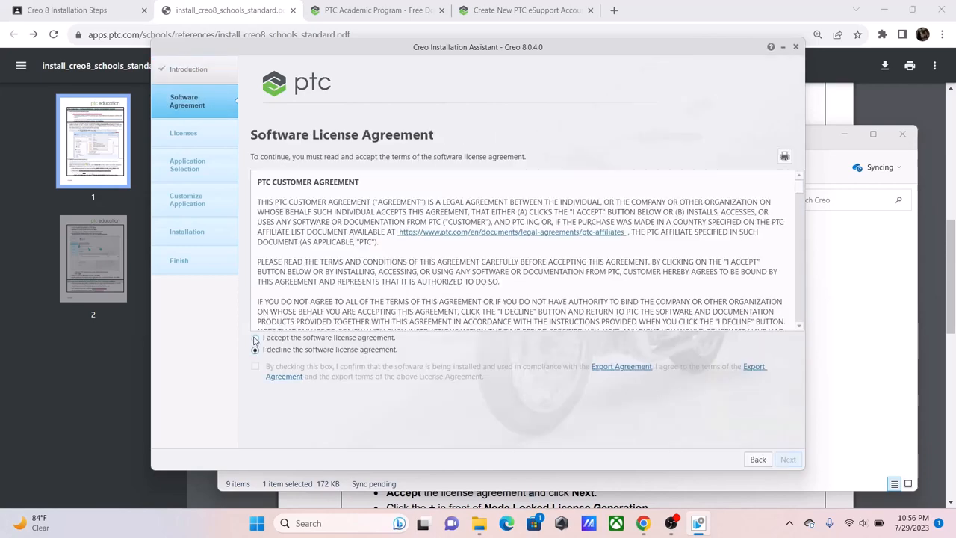
Accept the software license agreement and export compliance terms, reaching License Identification.
left_click(255, 338)
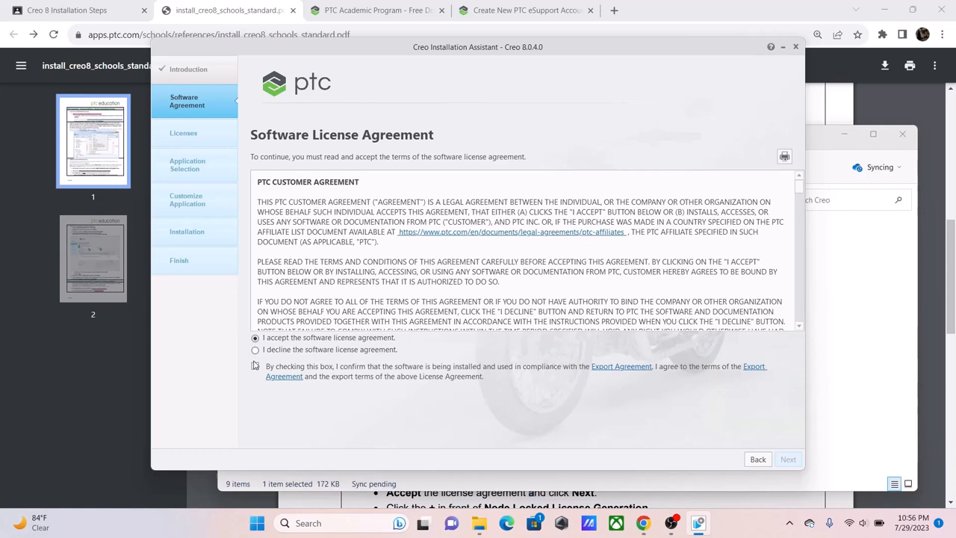
left_click(253, 365)
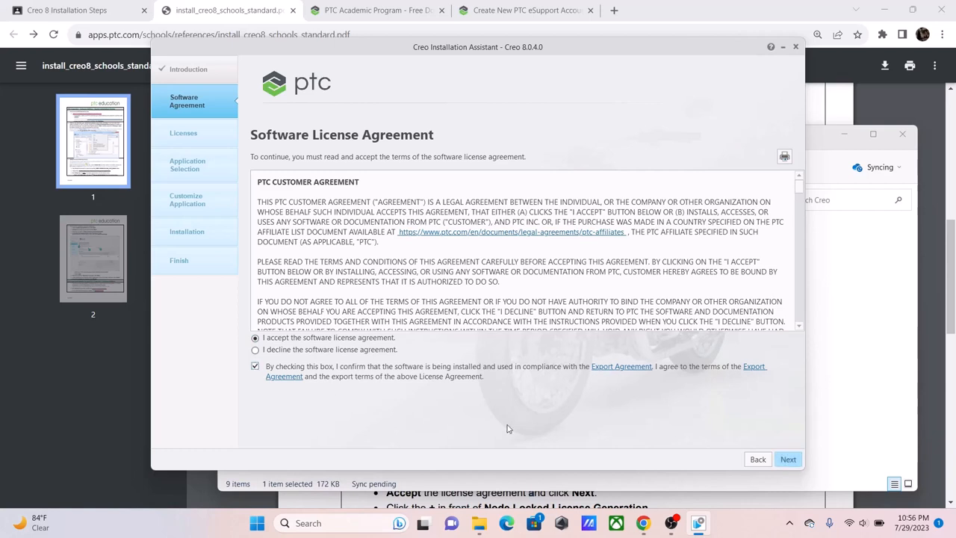
left_click(787, 458)
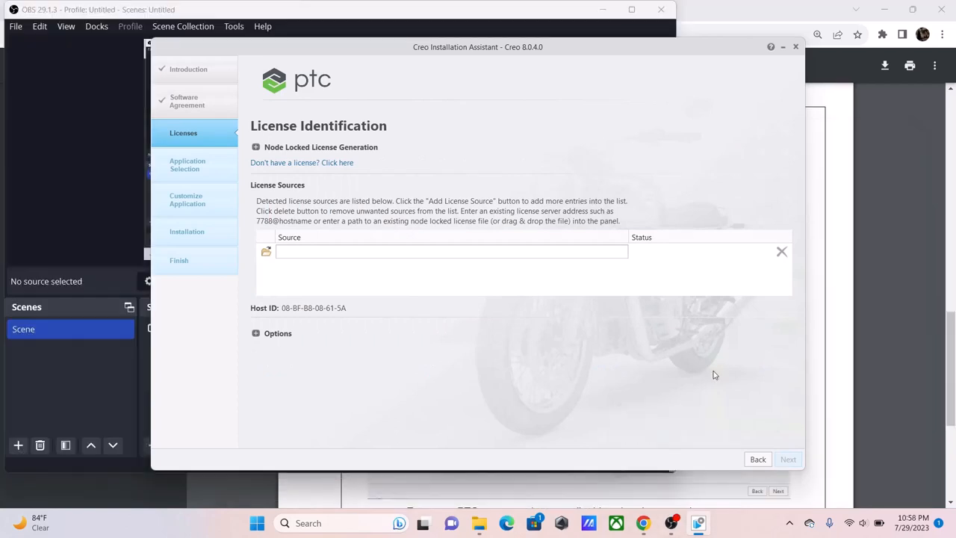
mouse_move(653, 325)
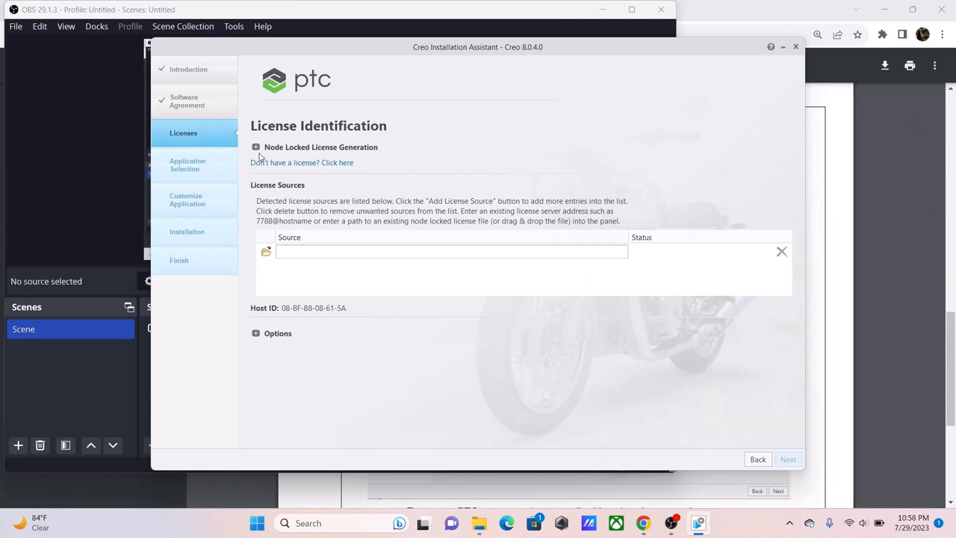
Expand the Node Locked License Generation section on the Licenses page.
left_click(257, 147)
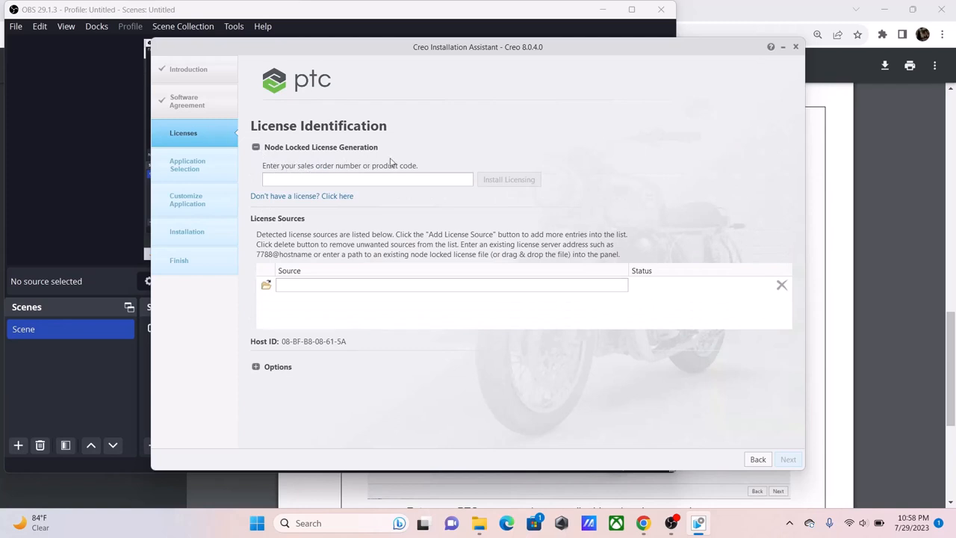
mouse_move(829, 209)
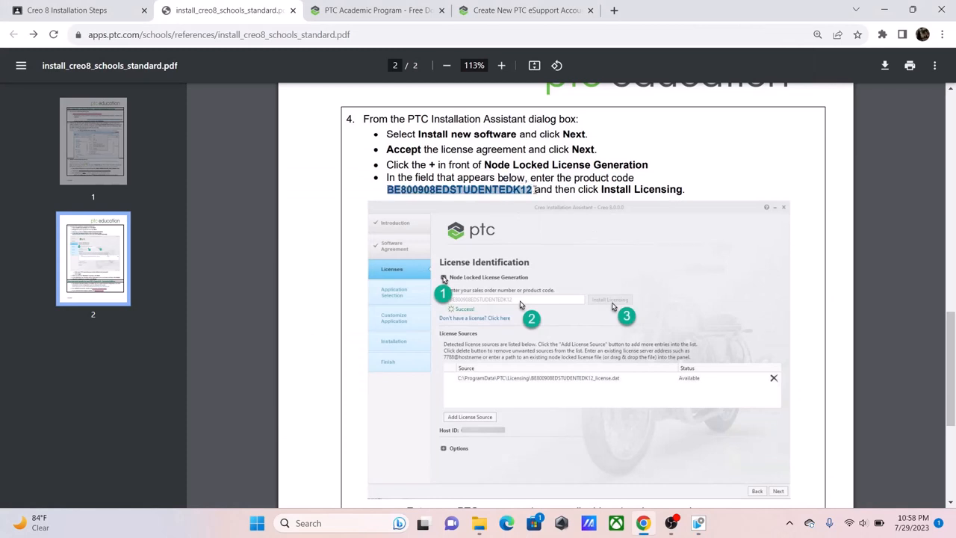
mouse_move(720, 173)
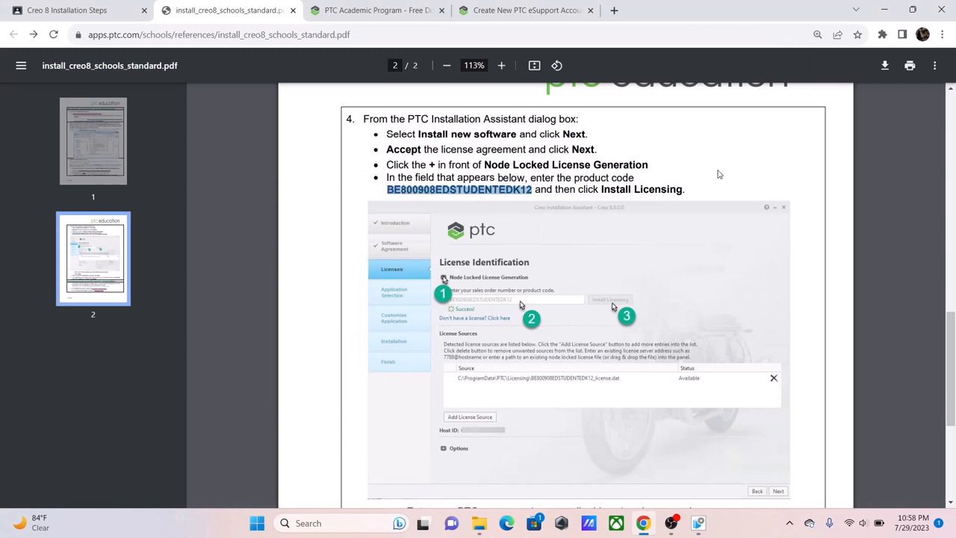
left_click(696, 523)
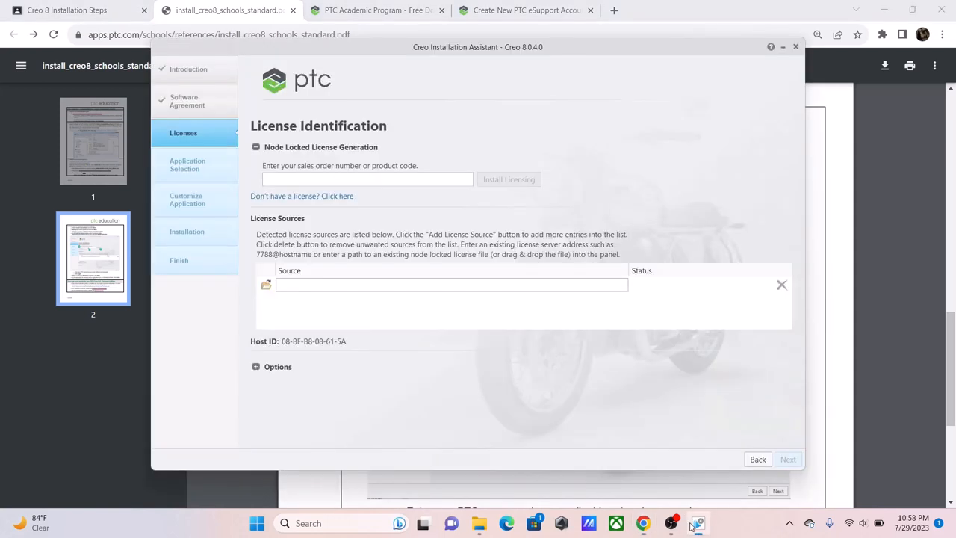
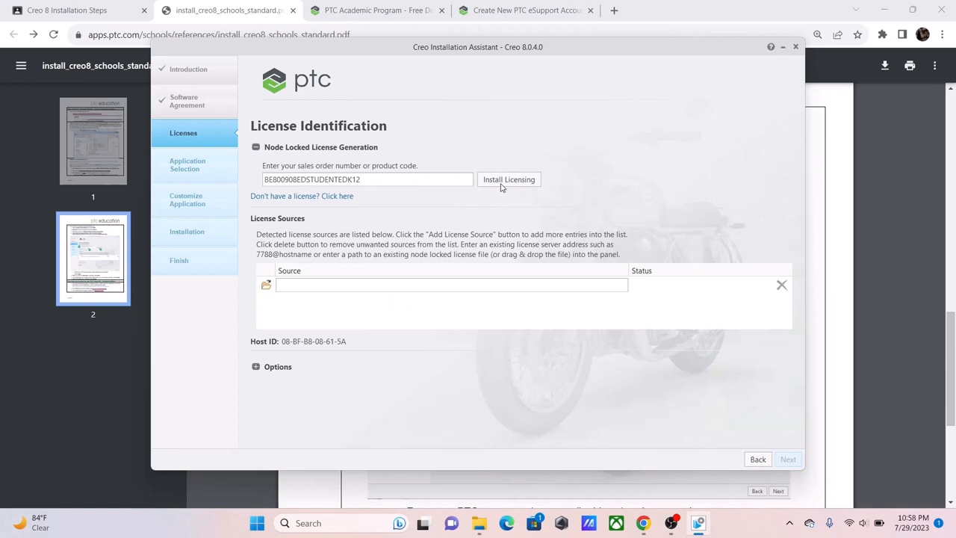
left_click(508, 179)
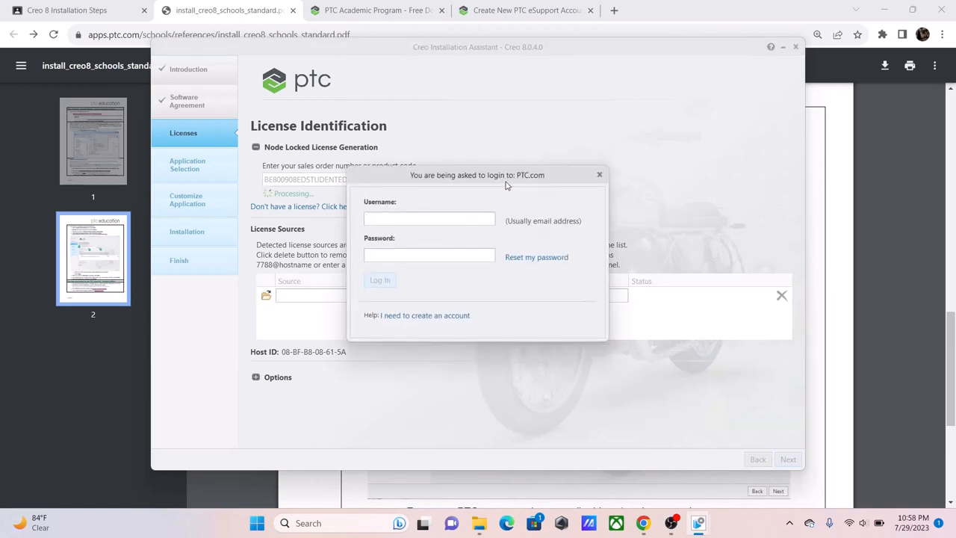
Fill in the class PTC.com username and password from the Classroom post and log in.
left_click(428, 218)
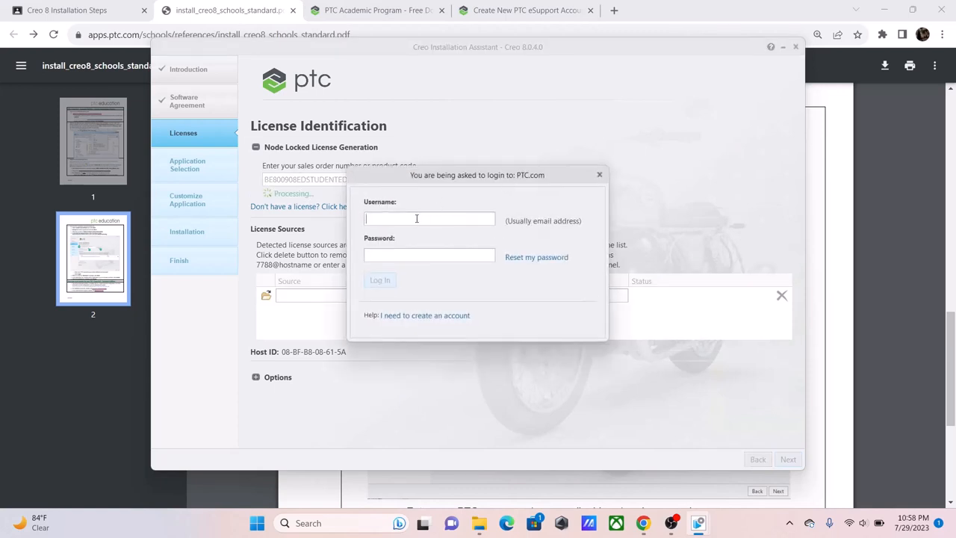
mouse_move(426, 218)
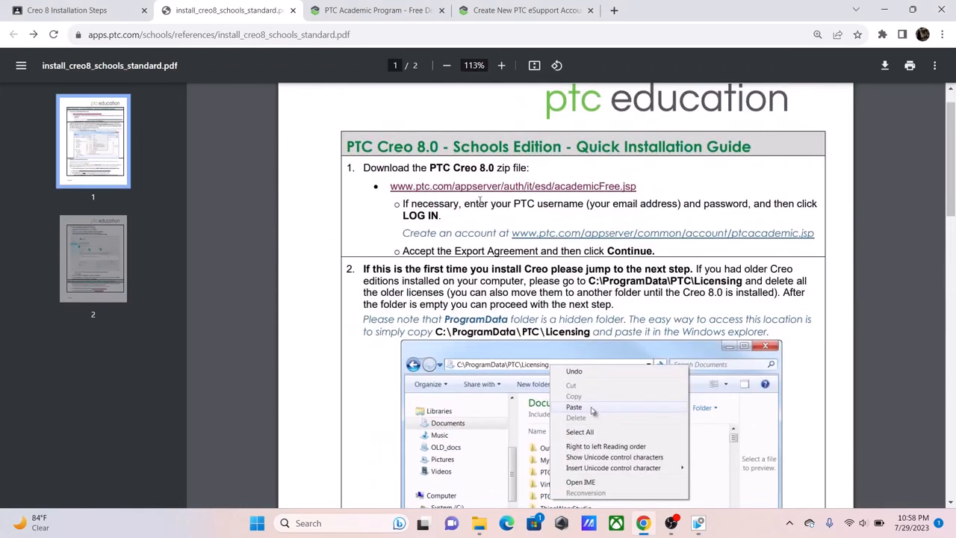
scroll("down", 3)
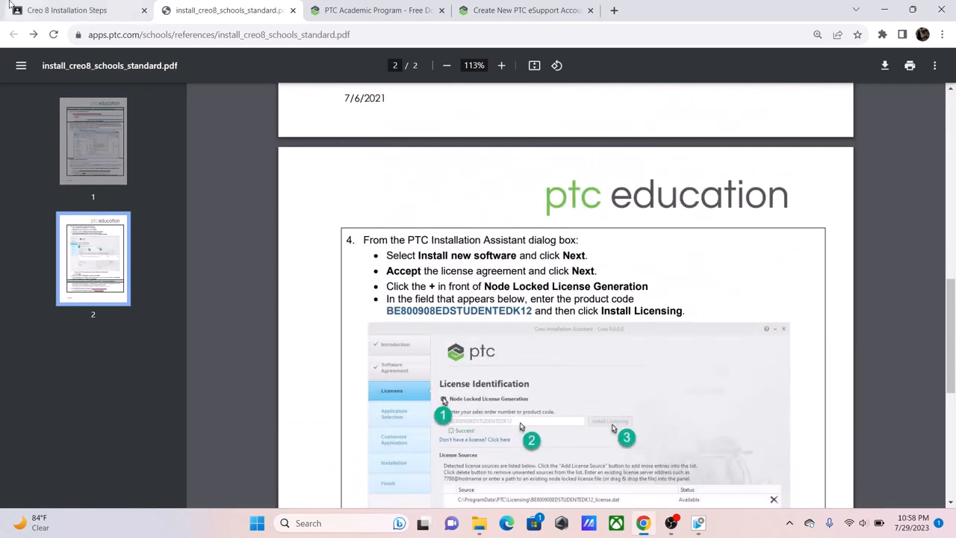
left_click(75, 9)
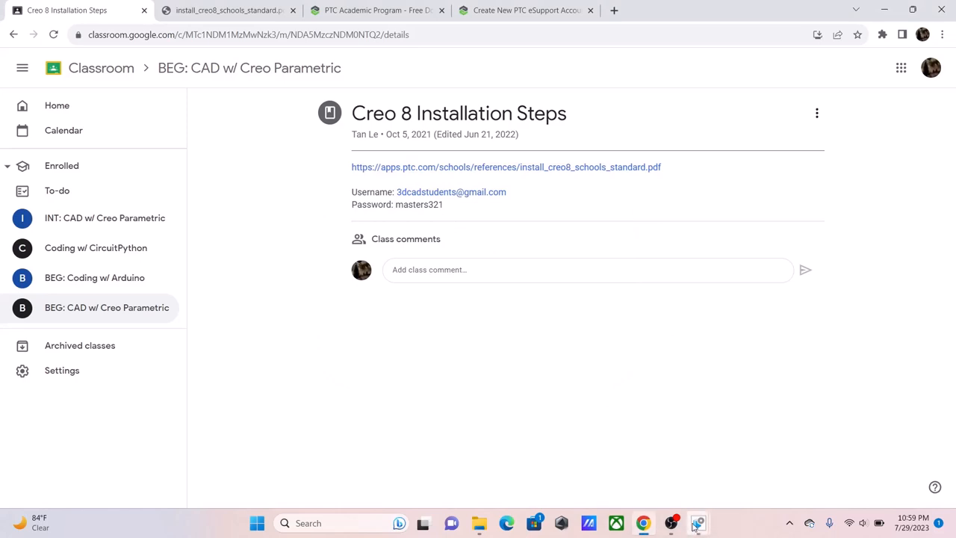
left_click(504, 168)
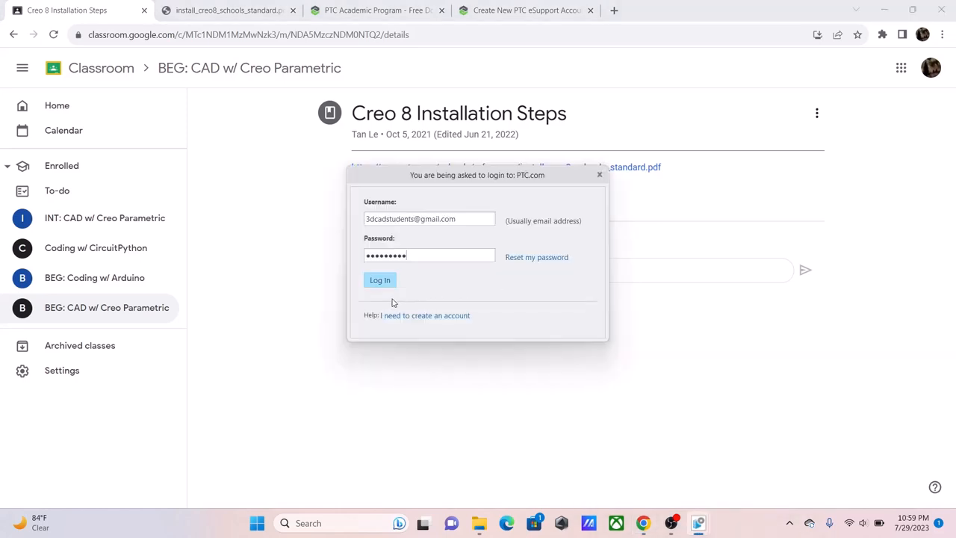
left_click(379, 281)
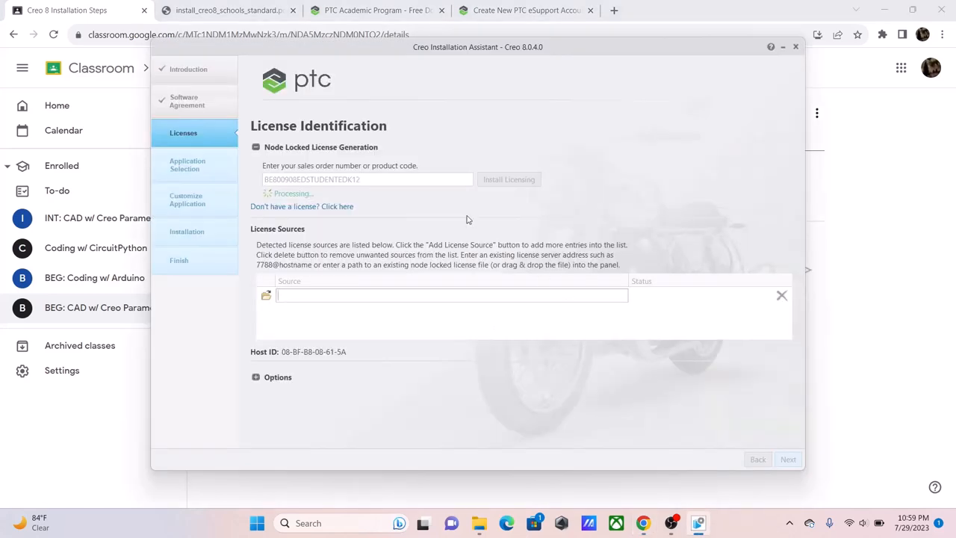
mouse_move(400, 191)
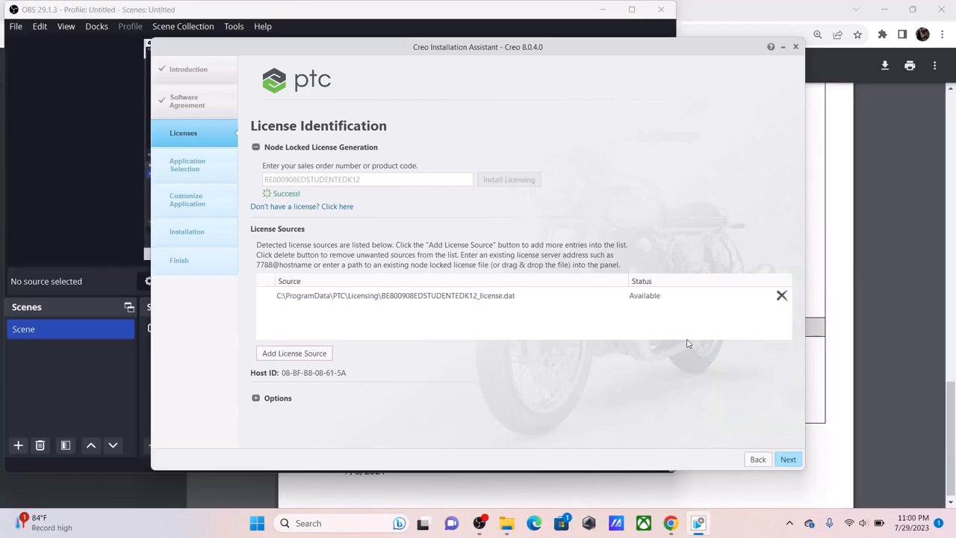
mouse_move(654, 325)
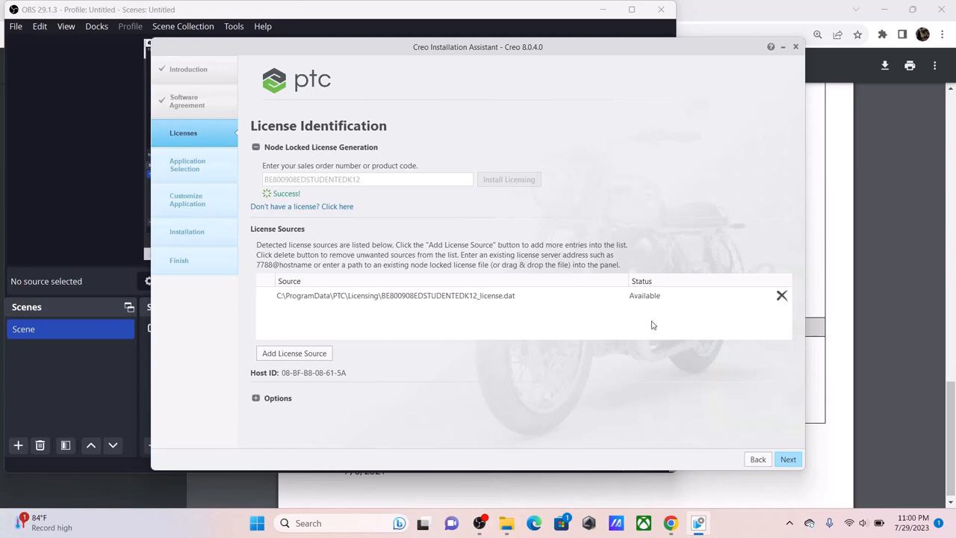
mouse_move(313, 298)
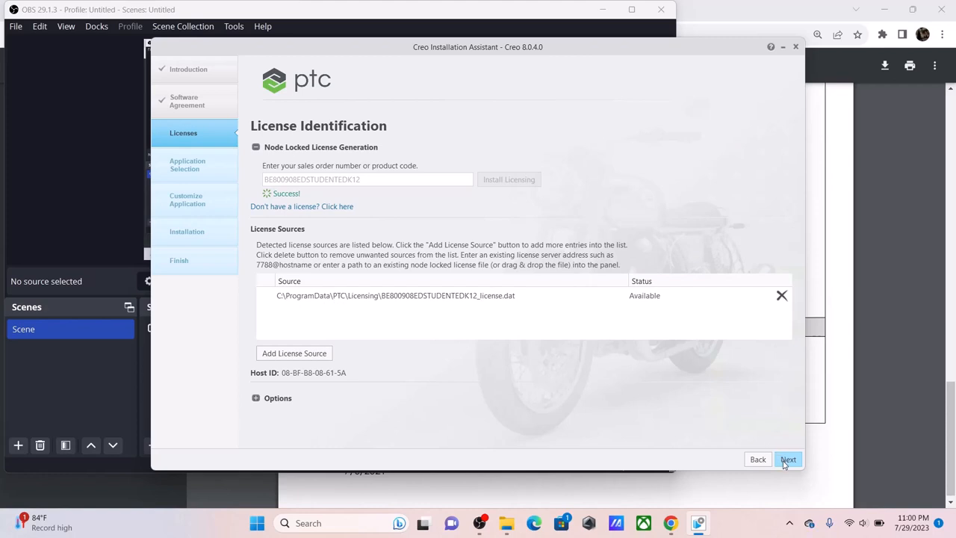
Continue past the successful license generation to the Application Selection step.
left_click(788, 460)
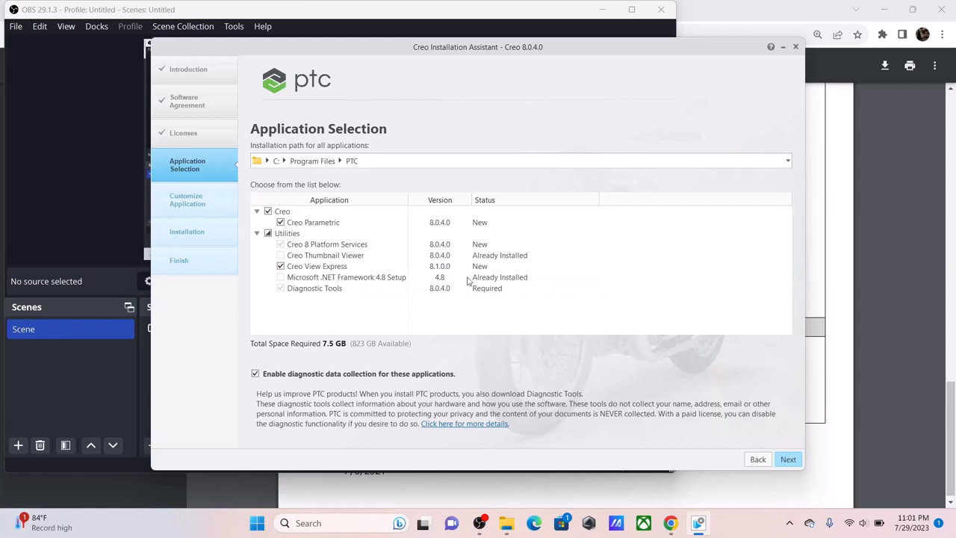
mouse_move(739, 401)
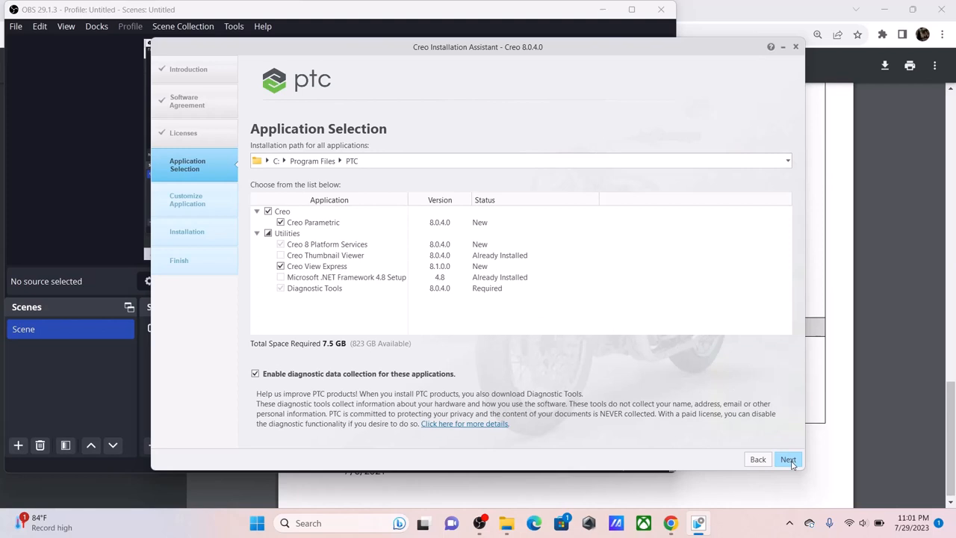
Keep Creo Parametric and Creo View Express selected and proceed to Customize Application.
left_click(789, 460)
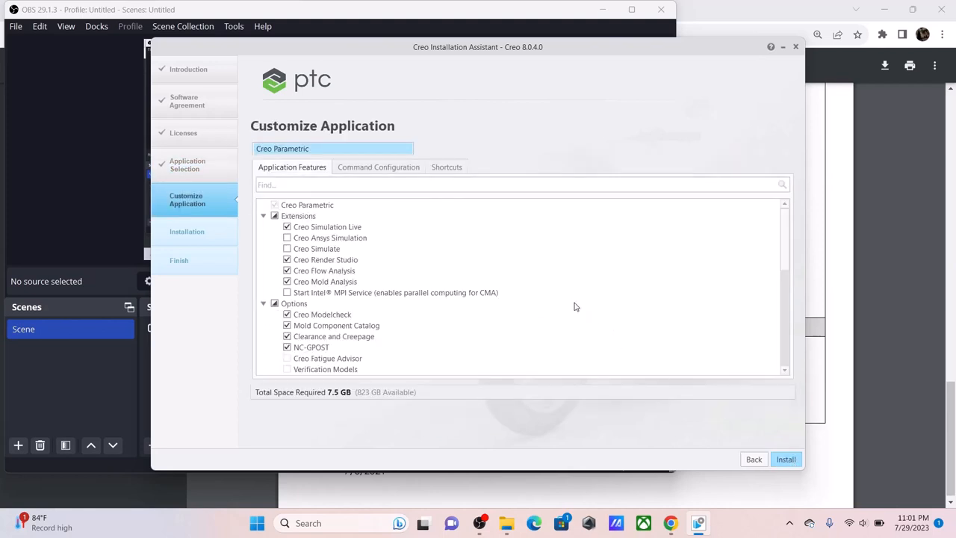
mouse_move(412, 301)
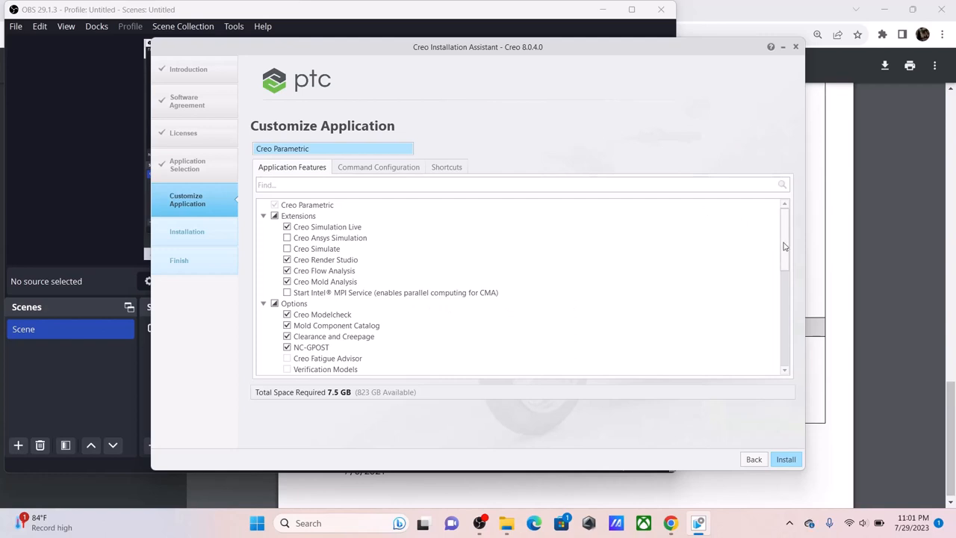
Review the Application Features list, keep the defaults, and begin the installation.
scroll("down", 3)
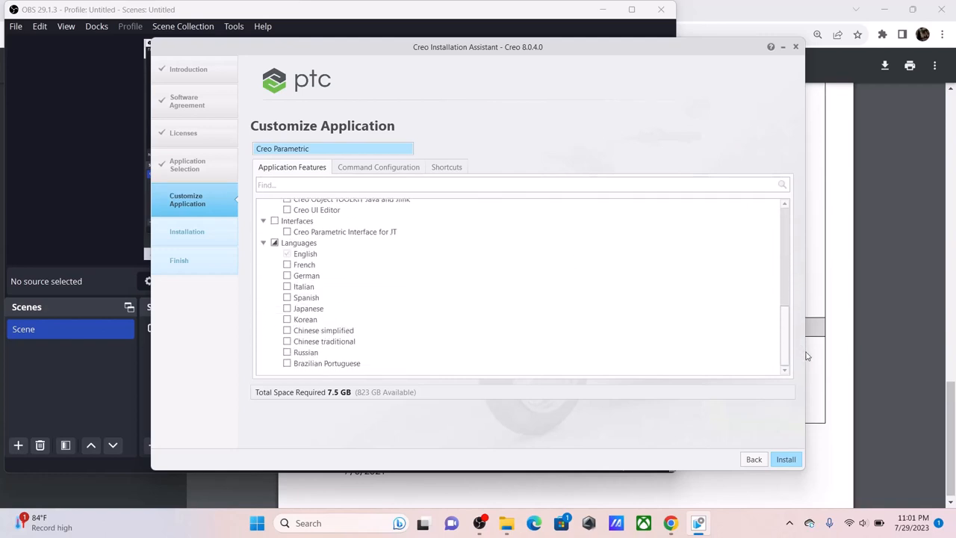
scroll("up", 3)
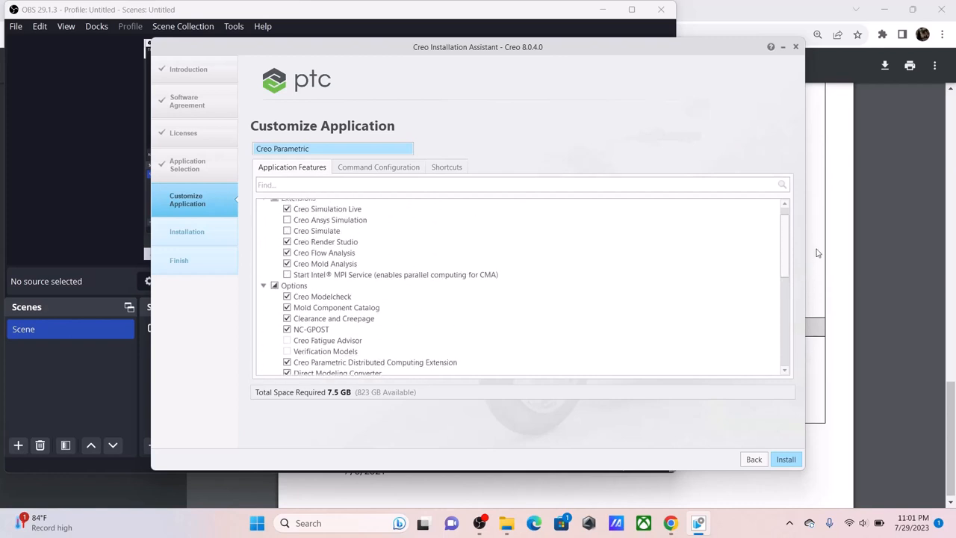
left_click(786, 458)
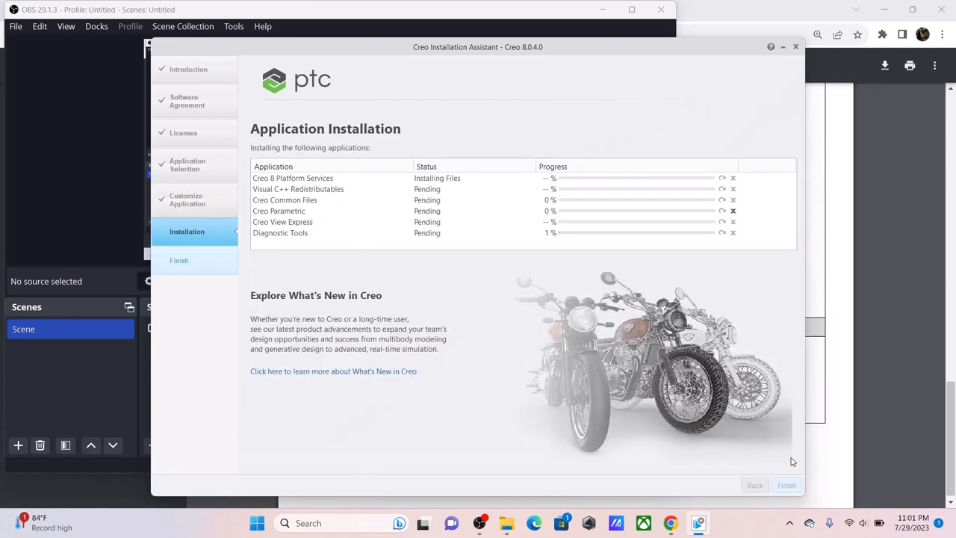